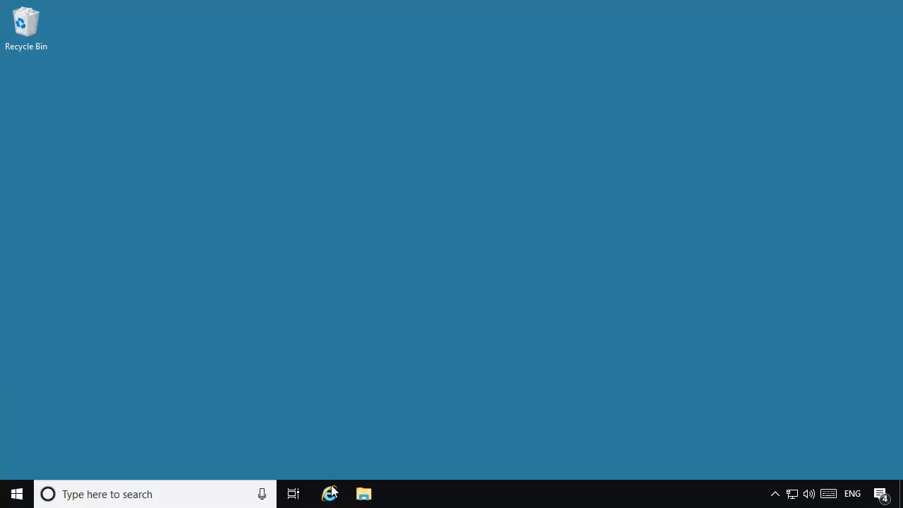
Launch Internet Explorer and go to support.na.sage.com
{"action": "left_click", "coordinate": [330, 494]}
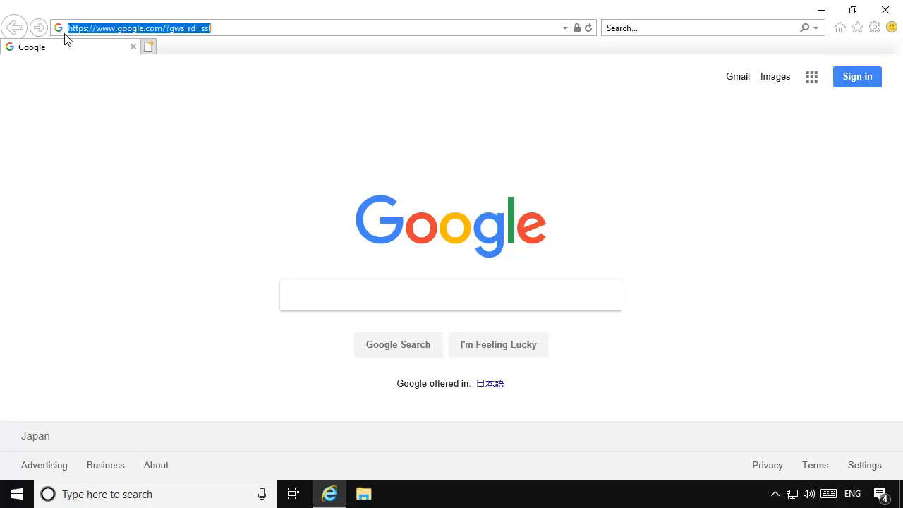
{"action": "type", "text": "s"}
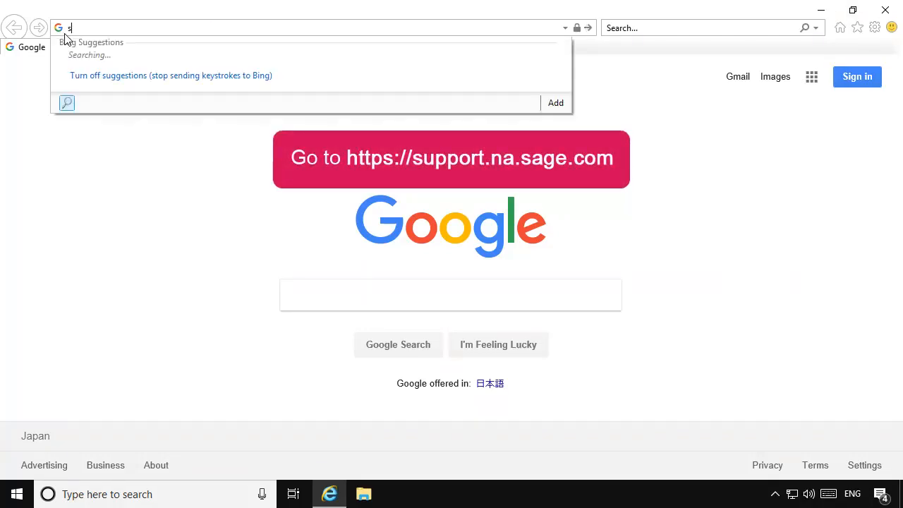
{"action": "type", "text": "upport.na.sage.com/selfservice/microsites/microsite.do"}
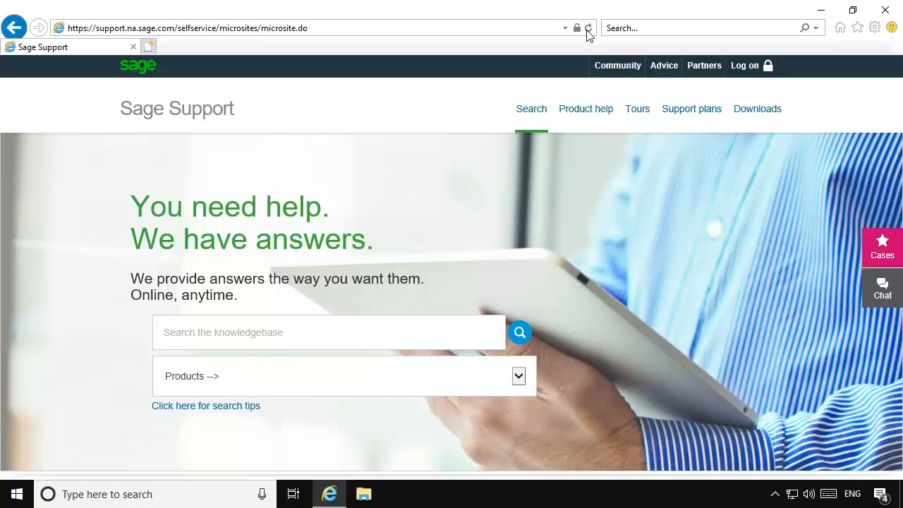
Search the knowledgebase for 'Download Sage 50 U.S. Edition Full Product' within Sage 50—U.S. Edition
{"action": "left_click", "coordinate": [327, 333]}
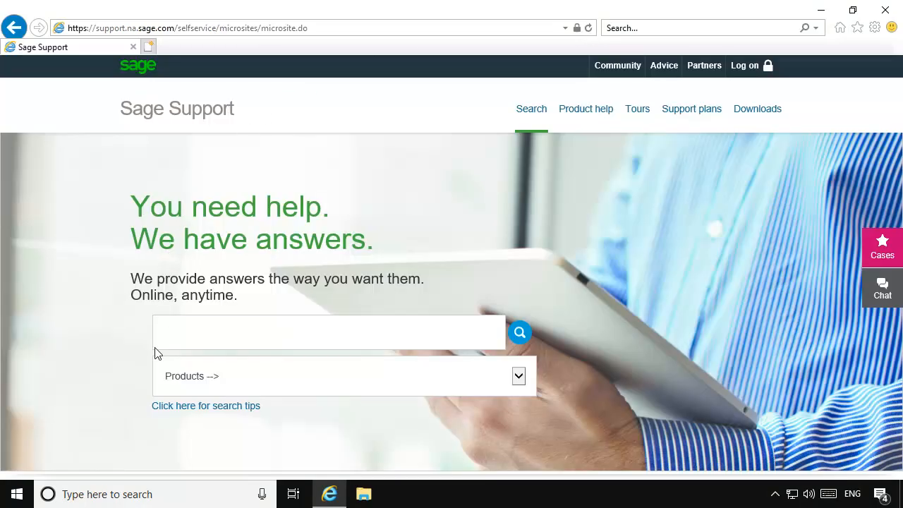
{"action": "type", "text": "Download Sage"}
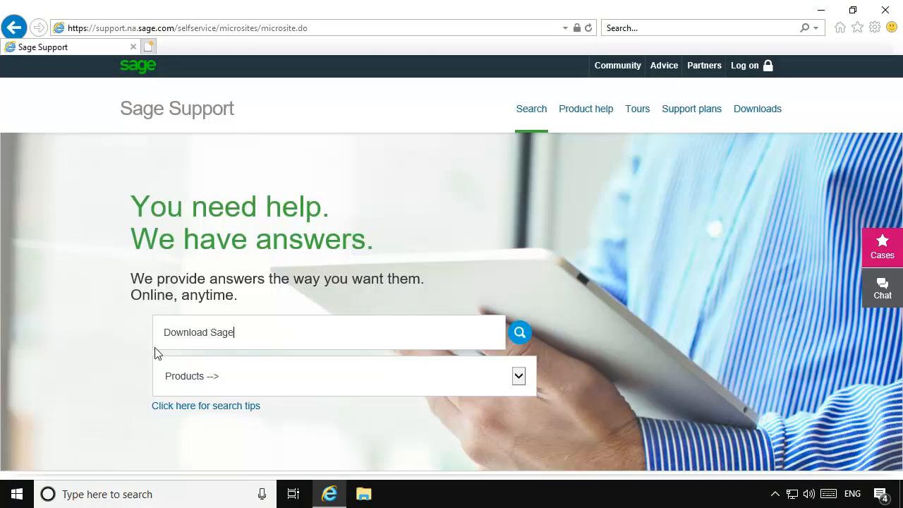
{"action": "type", "text": "50 U.S. Edition Full Pro"}
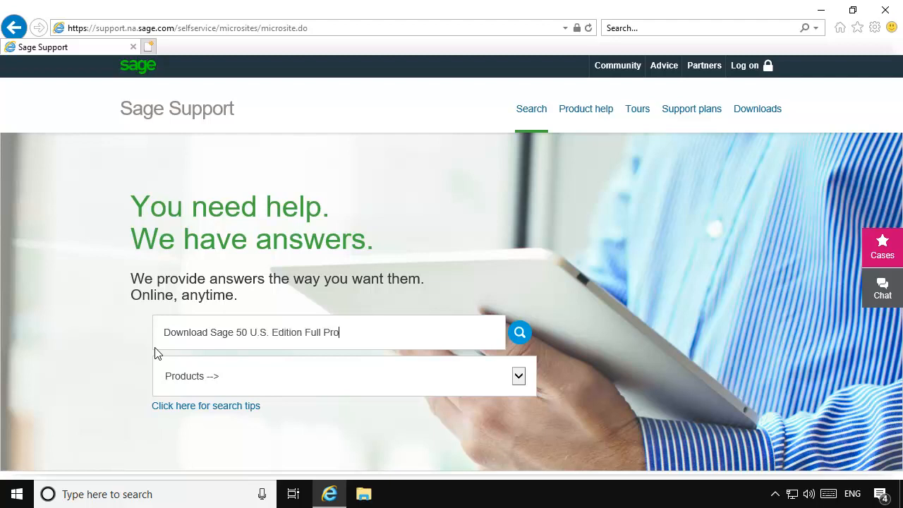
{"action": "type", "text": "duct"}
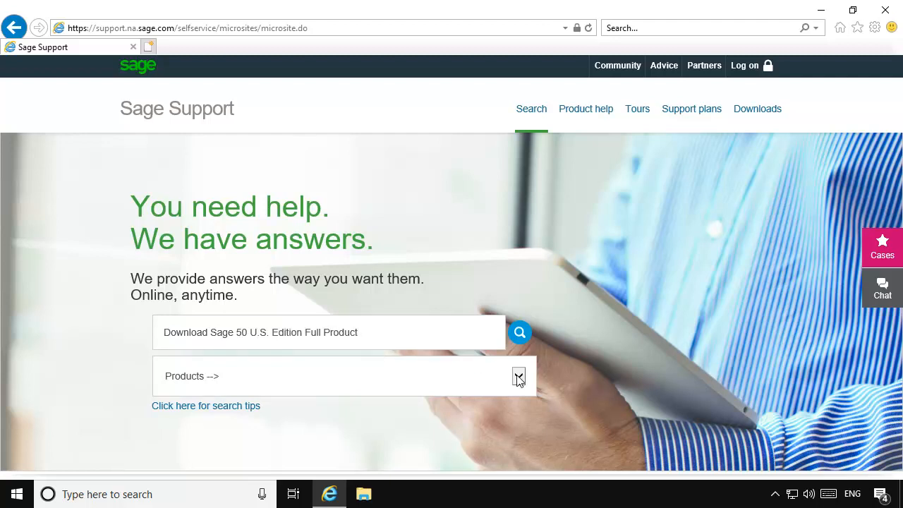
{"action": "left_click", "coordinate": [519, 375]}
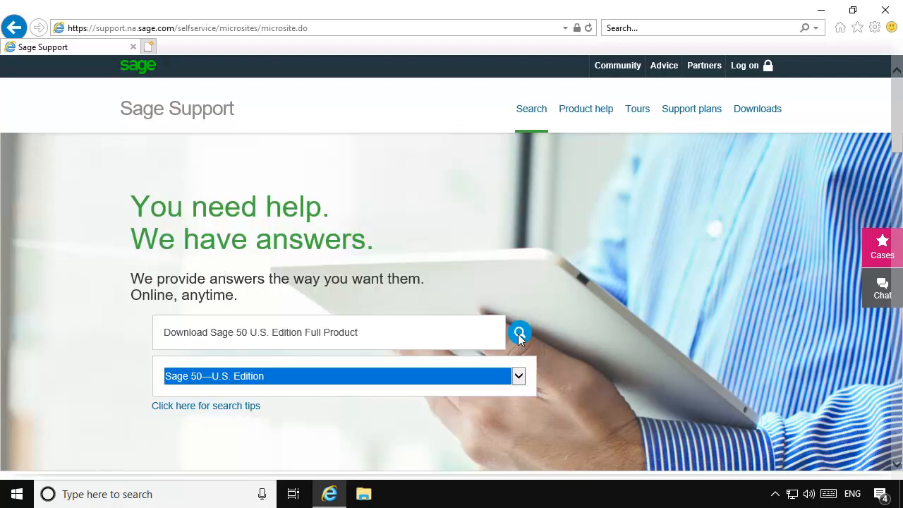
{"action": "left_click", "coordinate": [519, 333]}
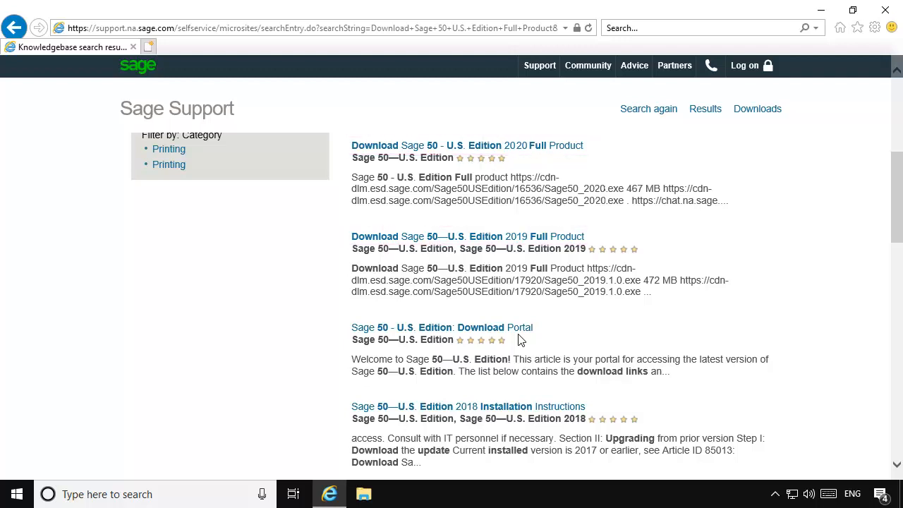
From the Full Product article, start downloading the Sage50_2020.exe installer
{"action": "left_click", "coordinate": [468, 237]}
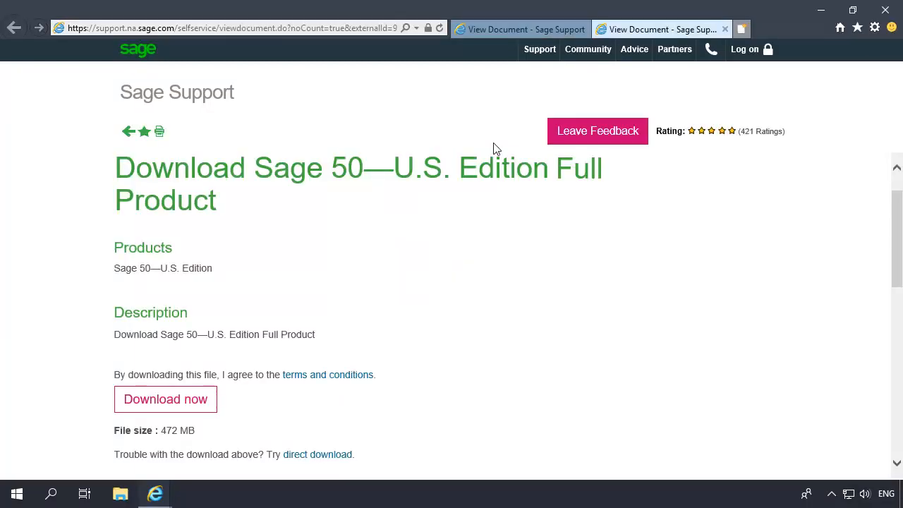
{"action": "left_click", "coordinate": [165, 398]}
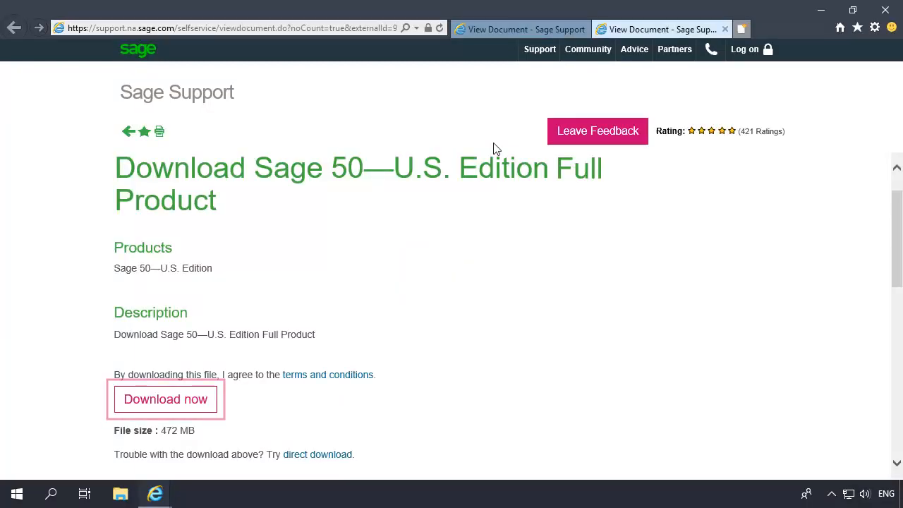
{"action": "left_click", "coordinate": [167, 398]}
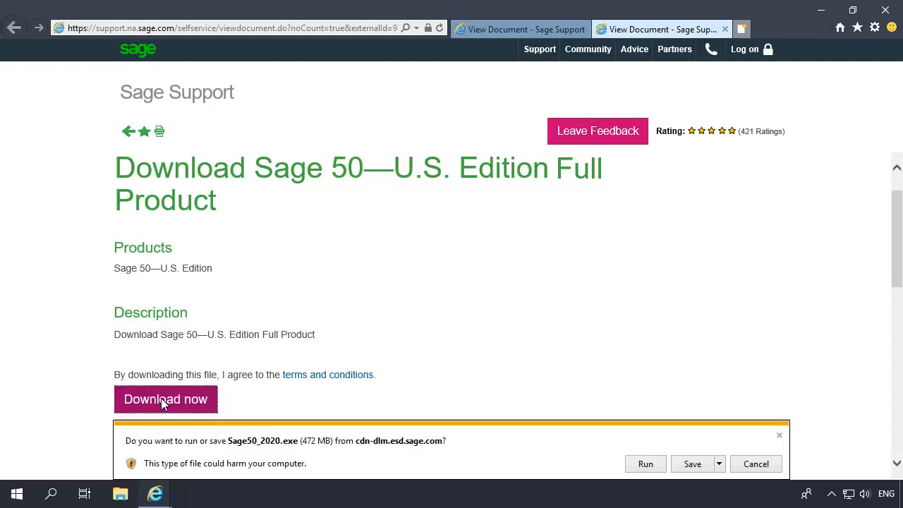
Save Sage50_2020.exe into Downloads and show the folder holding it when done
{"action": "left_click", "coordinate": [718, 462]}
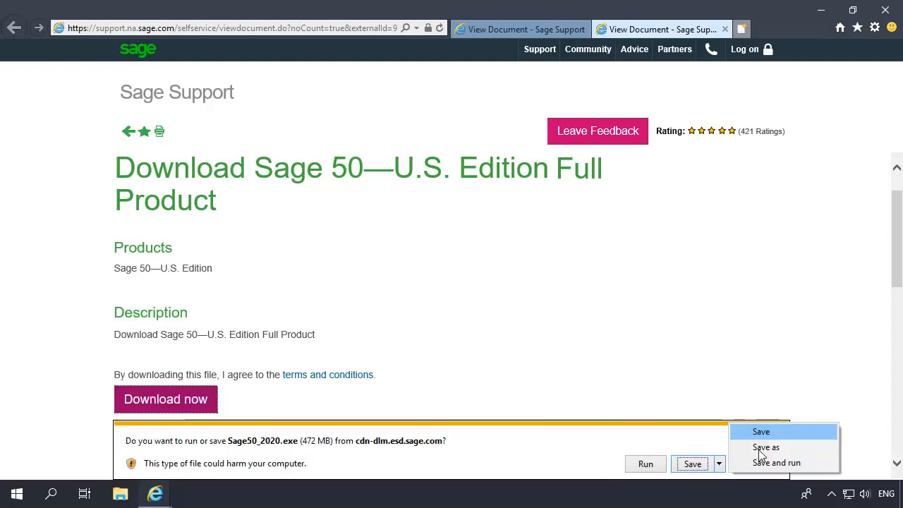
{"action": "left_click", "coordinate": [766, 446]}
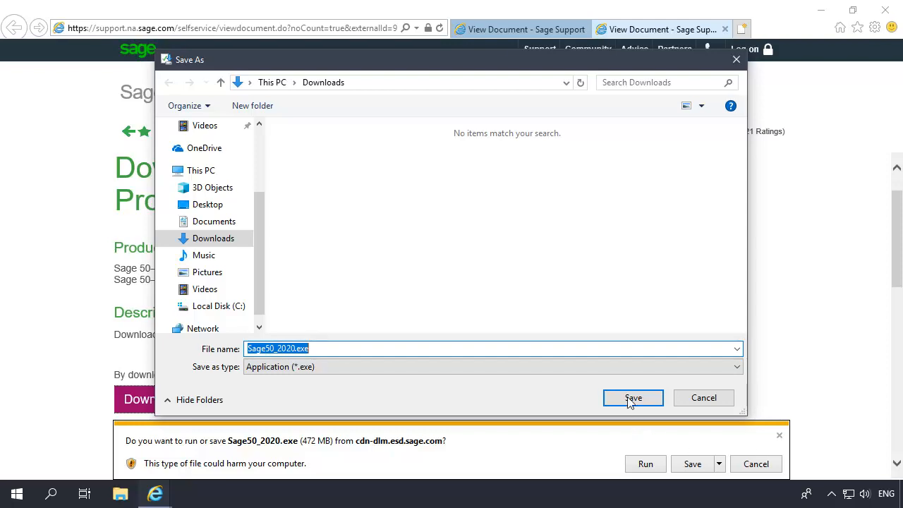
{"action": "left_click", "coordinate": [632, 398]}
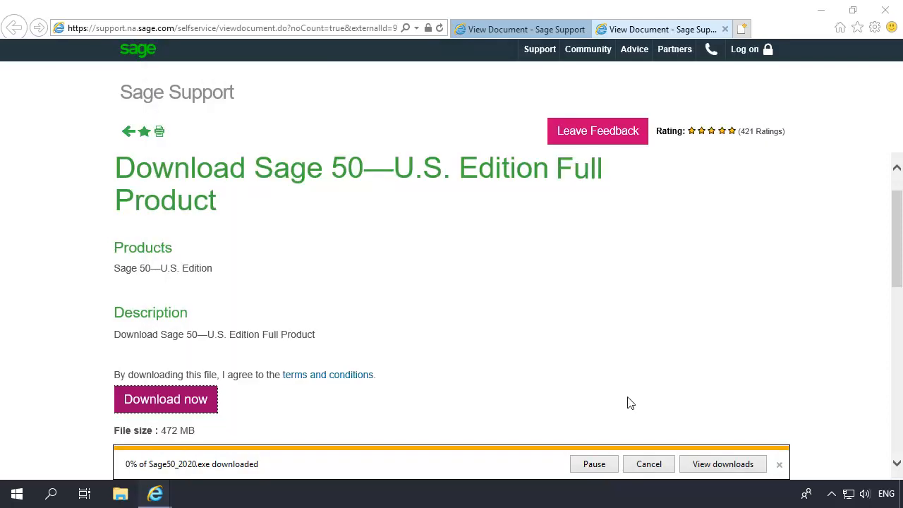
{"action": "mouse_move", "coordinate": [866, 209]}
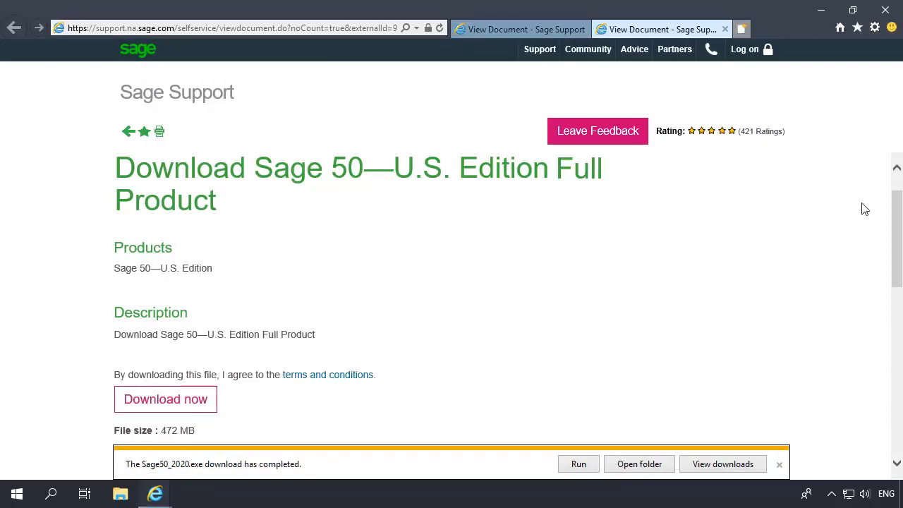
{"action": "left_click", "coordinate": [638, 462]}
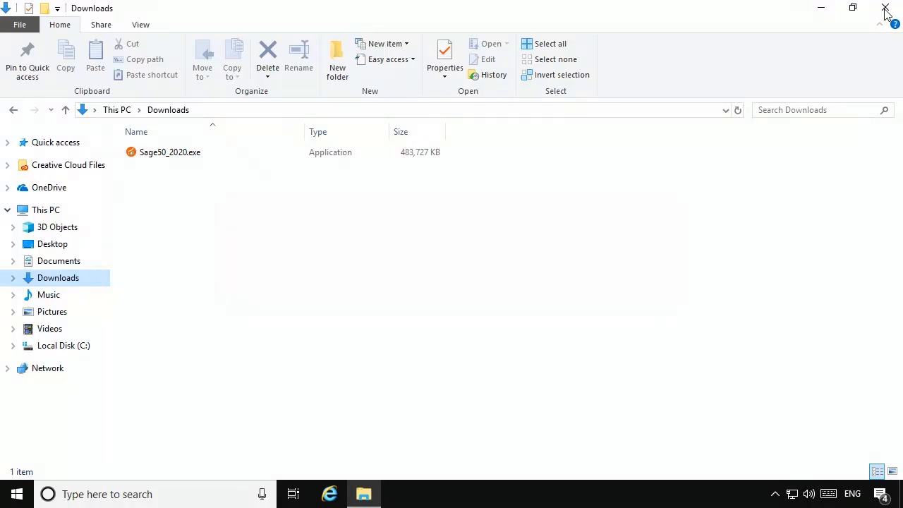
Reopen File Explorer at Downloads and run Sage50_2020.exe
{"action": "left_click", "coordinate": [886, 9]}
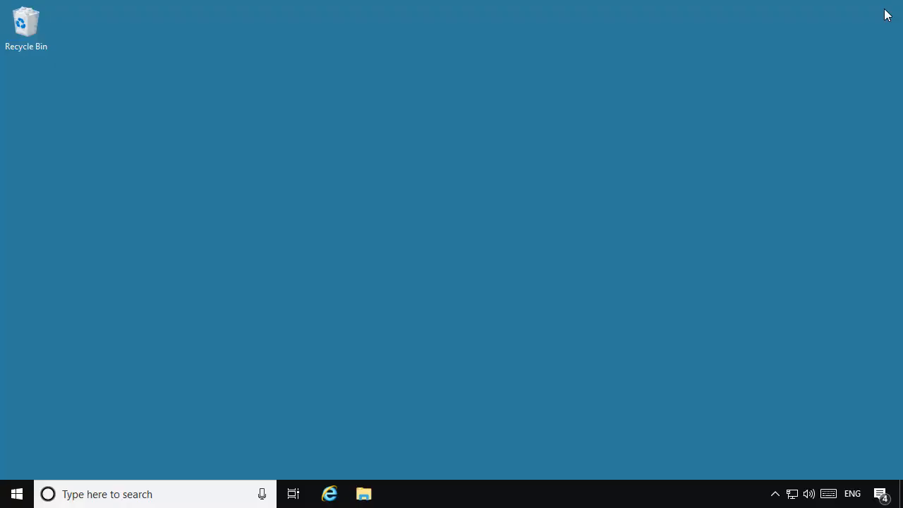
{"action": "mouse_move", "coordinate": [62, 296]}
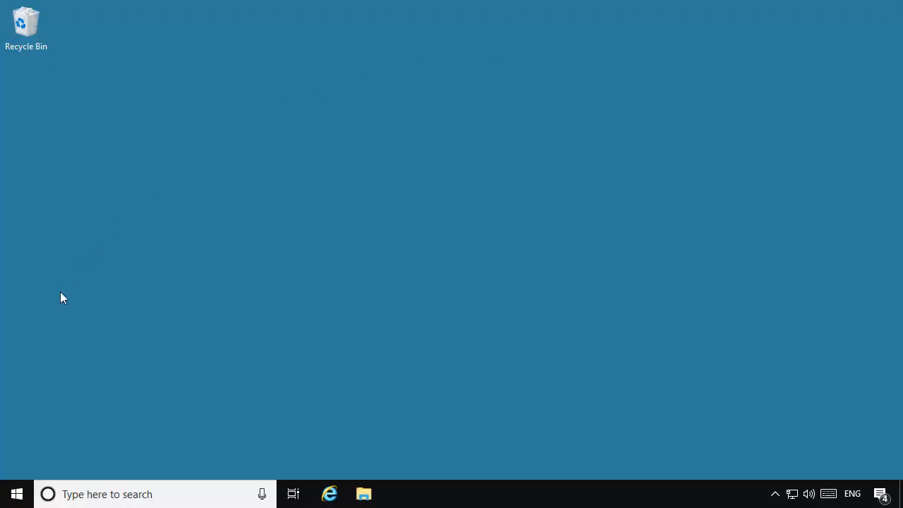
{"action": "left_click", "coordinate": [16, 494]}
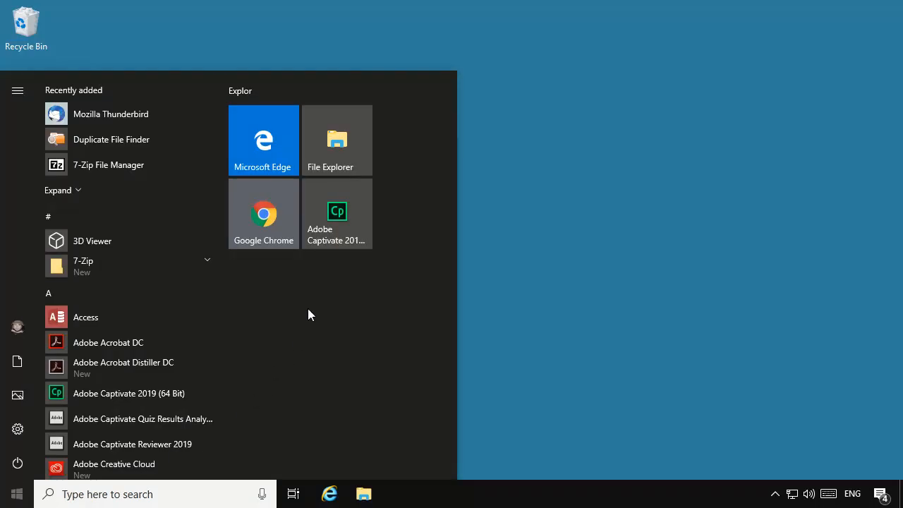
{"action": "left_click", "coordinate": [336, 140]}
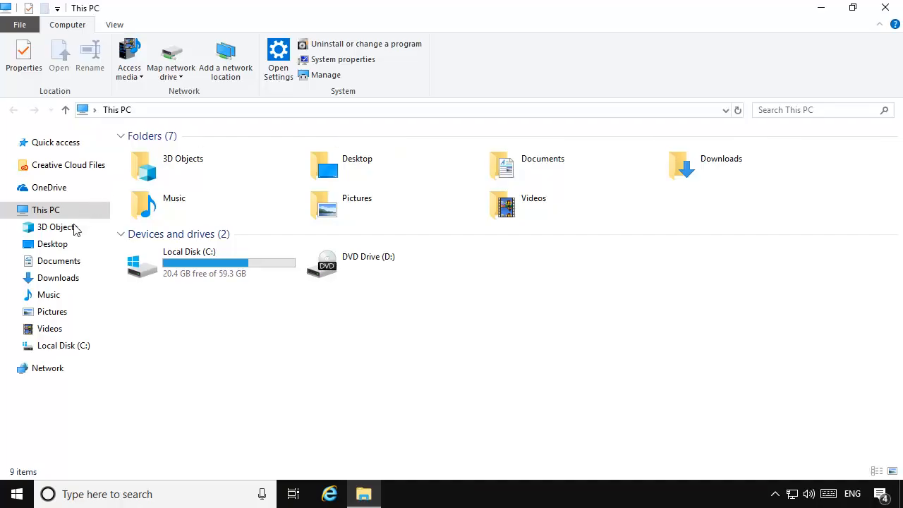
{"action": "left_click", "coordinate": [58, 277]}
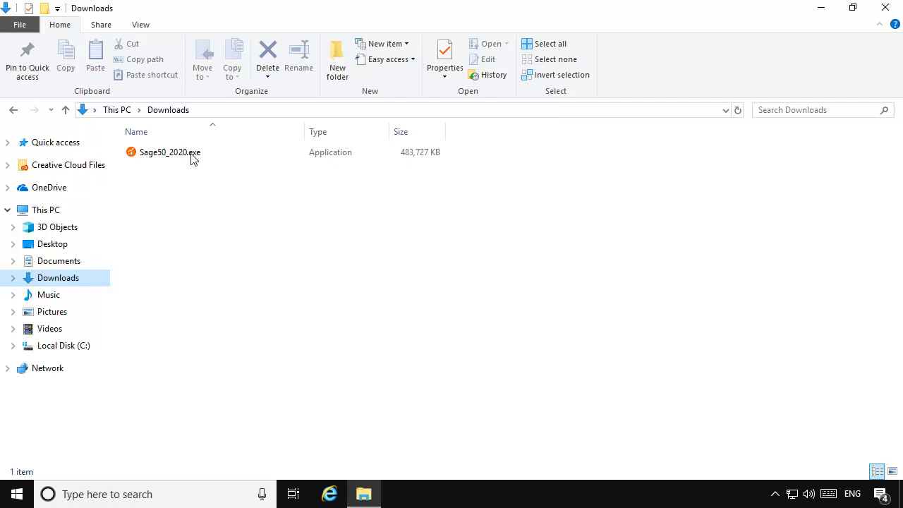
{"action": "double_click", "coordinate": [169, 152]}
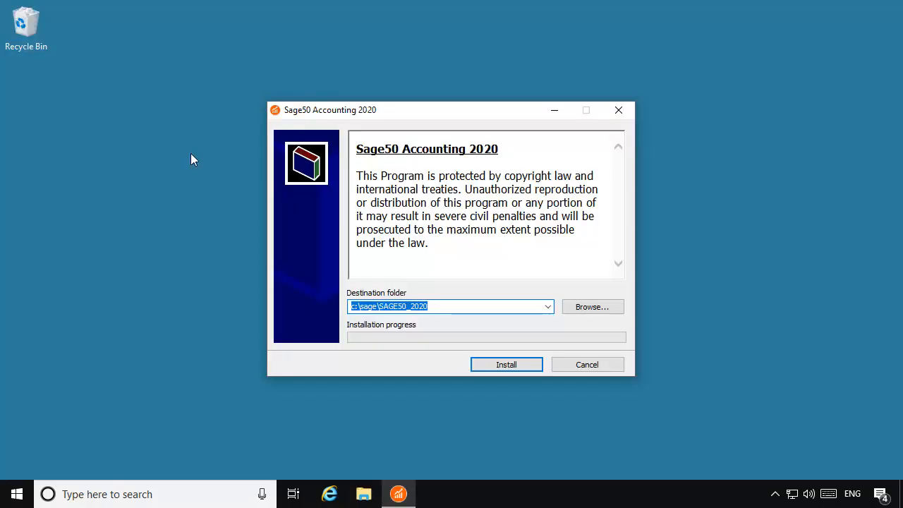
Extract the setup files, allow the UAC prompt, and install the required Visual C++ 2012 package
{"action": "left_click", "coordinate": [449, 305]}
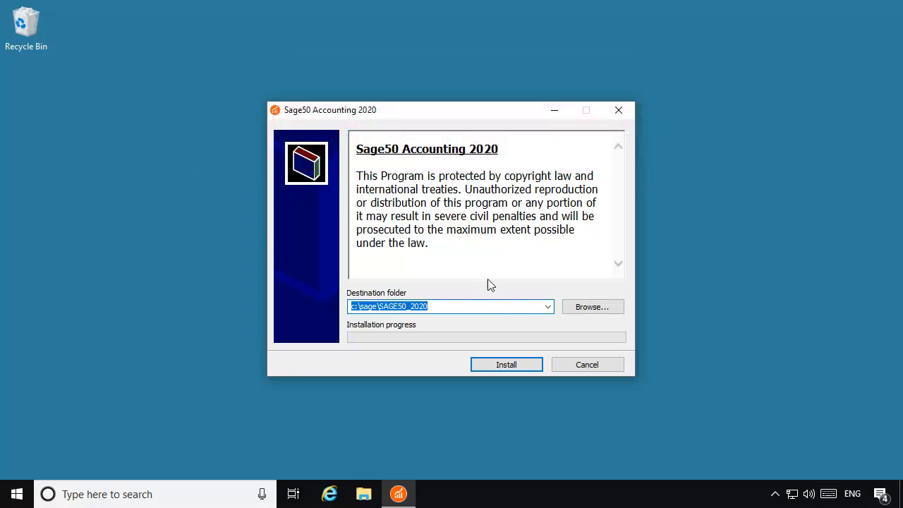
{"action": "left_click", "coordinate": [505, 364]}
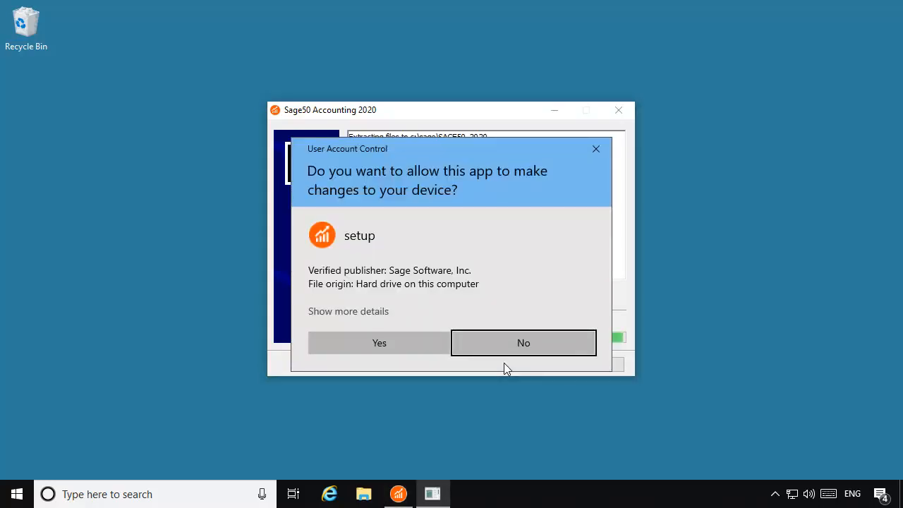
{"action": "left_click", "coordinate": [378, 343]}
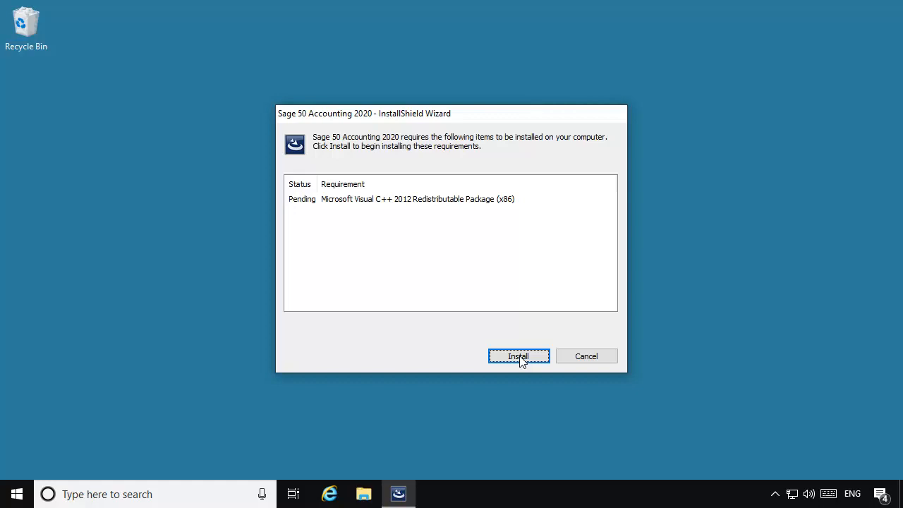
{"action": "left_click", "coordinate": [519, 355]}
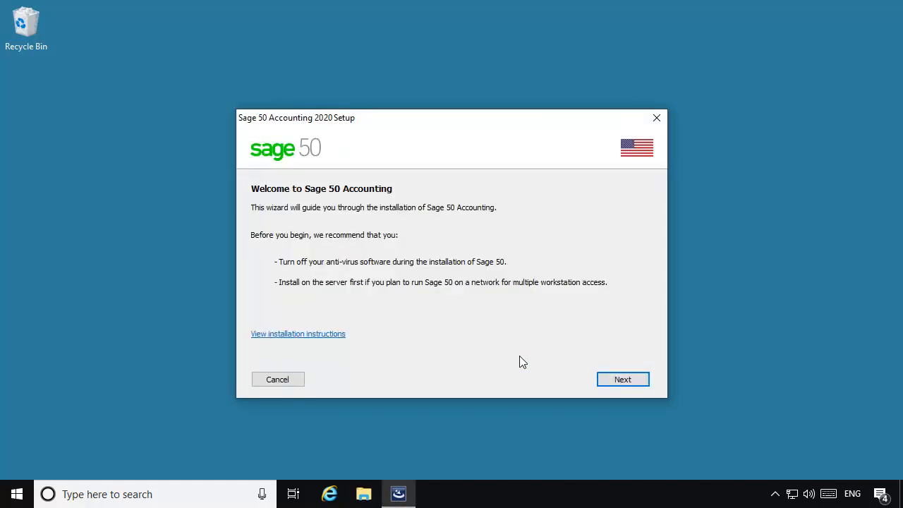
Accept the license agreement and keep Auto configure Windows Firewall, continuing to the serial number step
{"action": "left_click", "coordinate": [623, 378]}
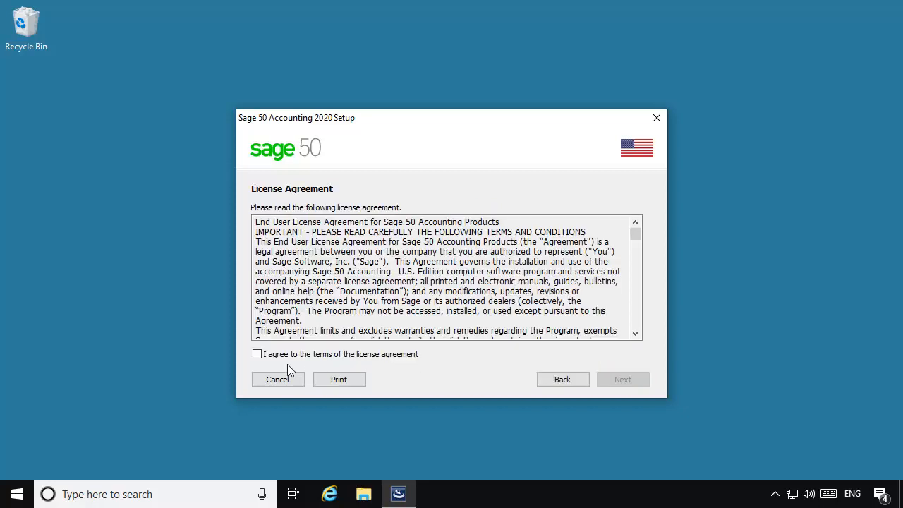
{"action": "left_click", "coordinate": [257, 353]}
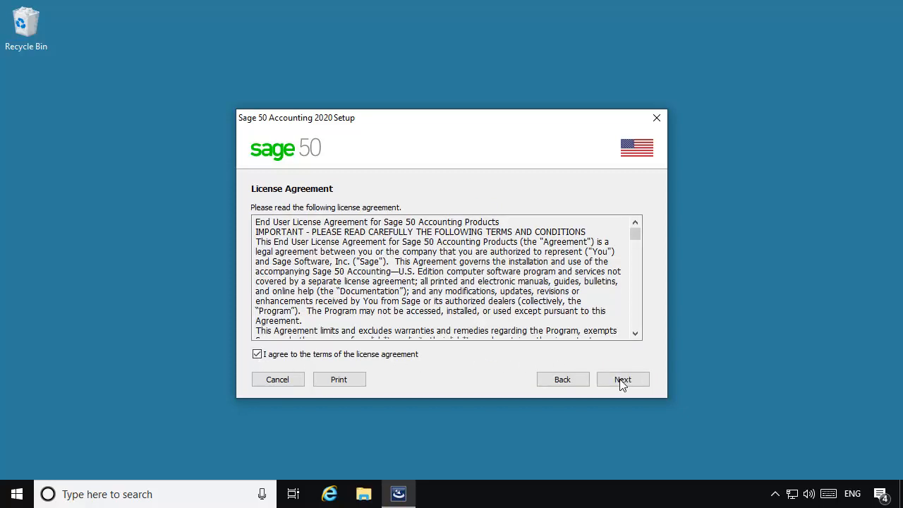
{"action": "left_click", "coordinate": [623, 378]}
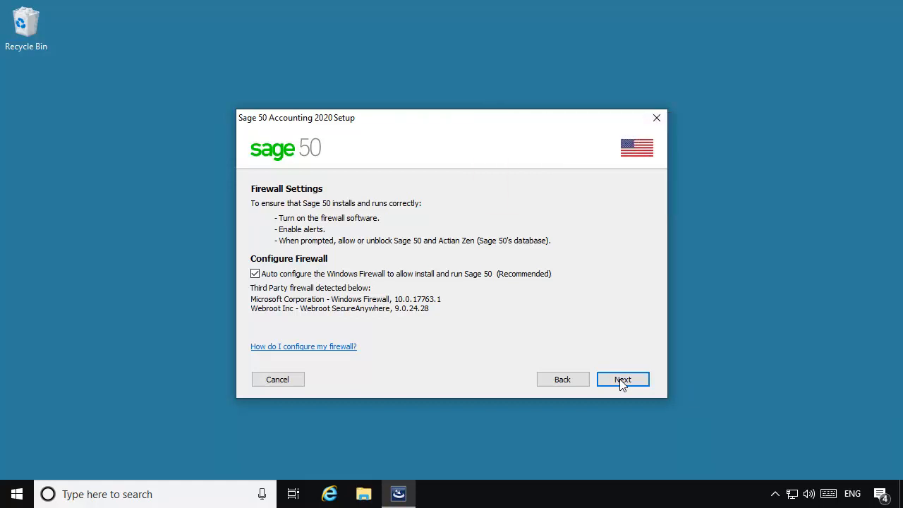
{"action": "left_click", "coordinate": [623, 379]}
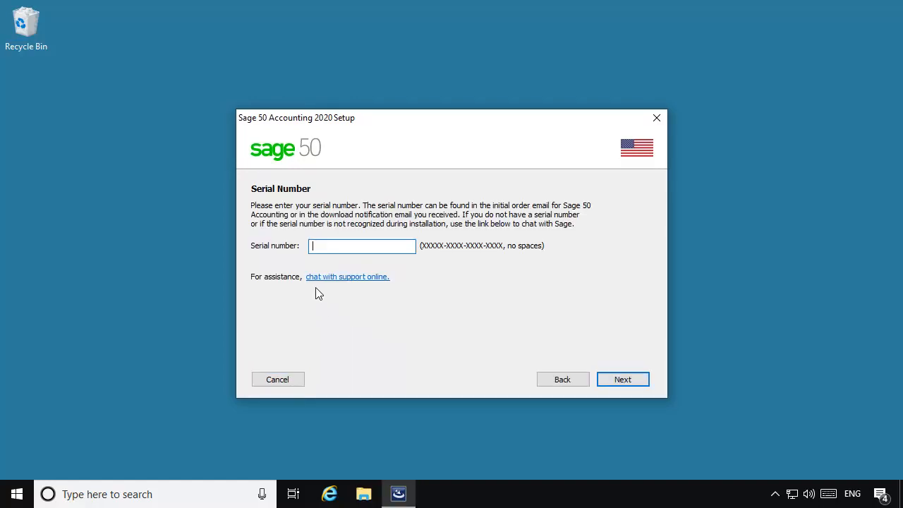
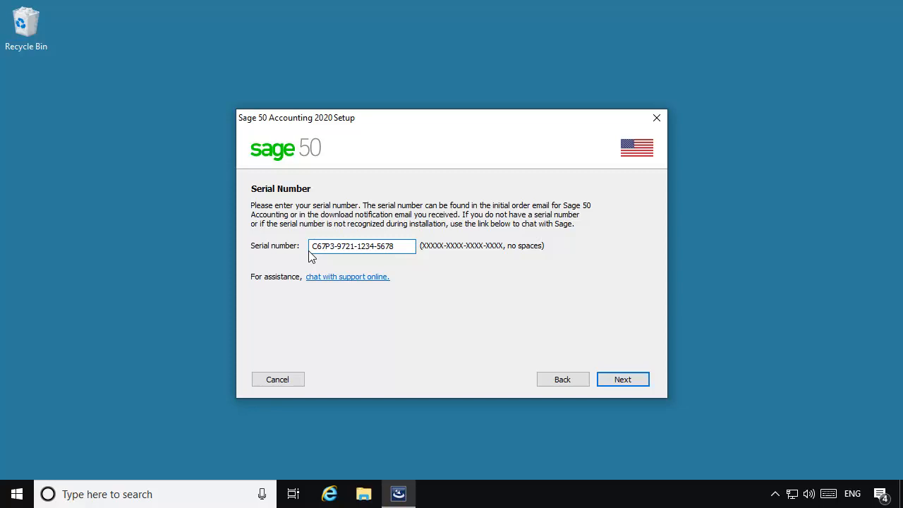
{"action": "left_click", "coordinate": [622, 378]}
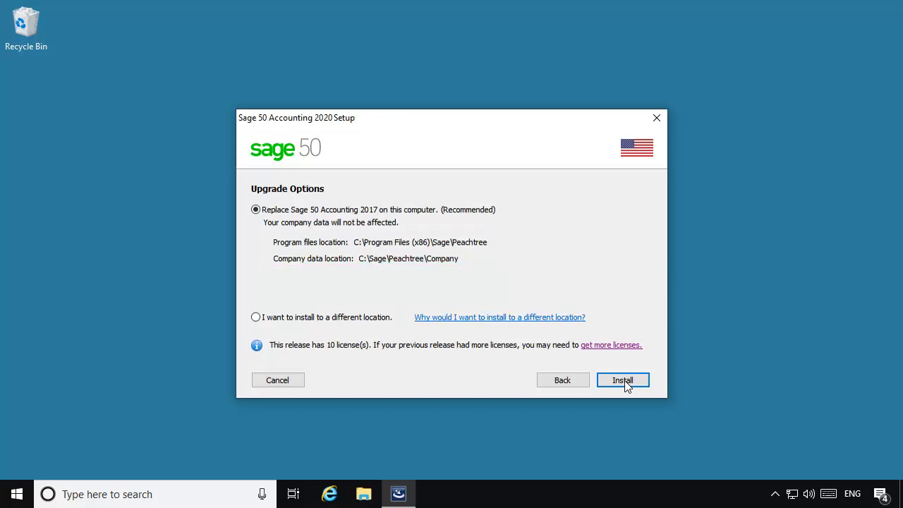
Replace Sage 50 Accounting 2017 and confirm this is the only computer running Sage 50
{"action": "left_click", "coordinate": [622, 380]}
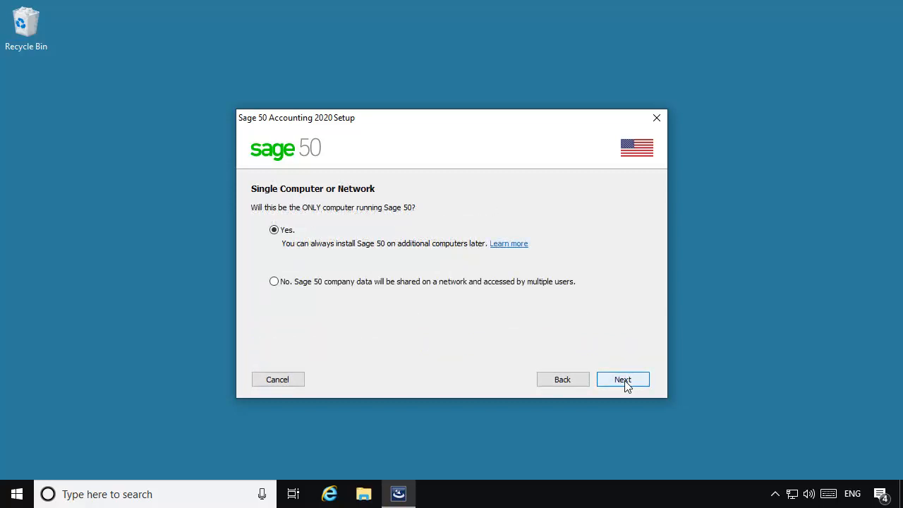
{"action": "left_click", "coordinate": [274, 228]}
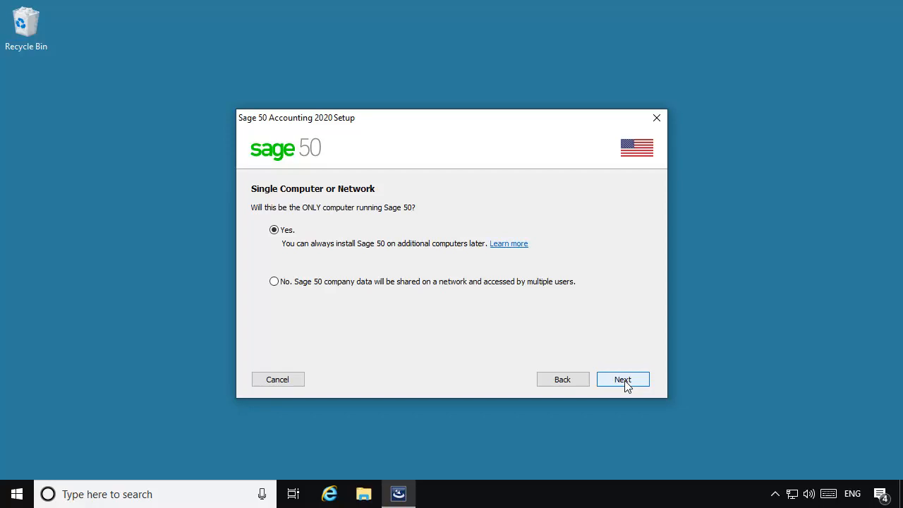
{"action": "left_click", "coordinate": [622, 378]}
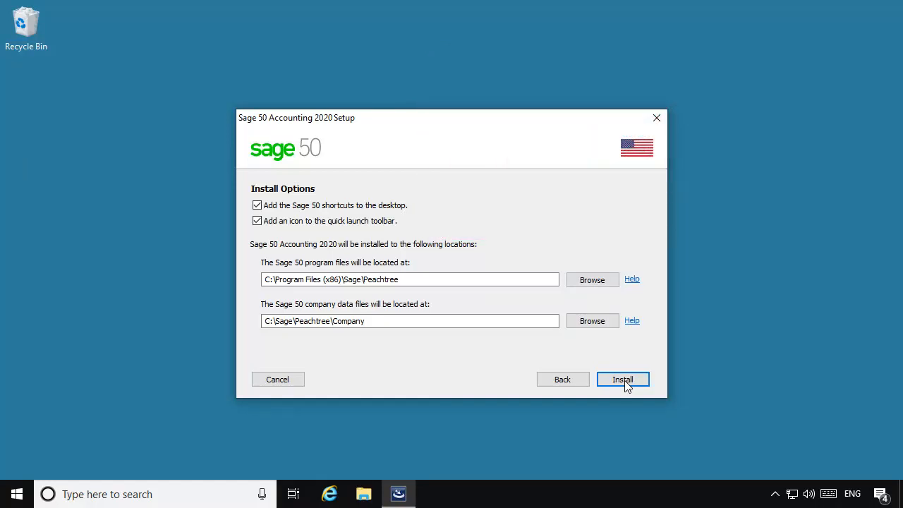
Install Sage 50 Accounting 2020, always allowing w3dbsmgr.exe and SmartPostingService2020.exe through Webroot
{"action": "left_click", "coordinate": [622, 378]}
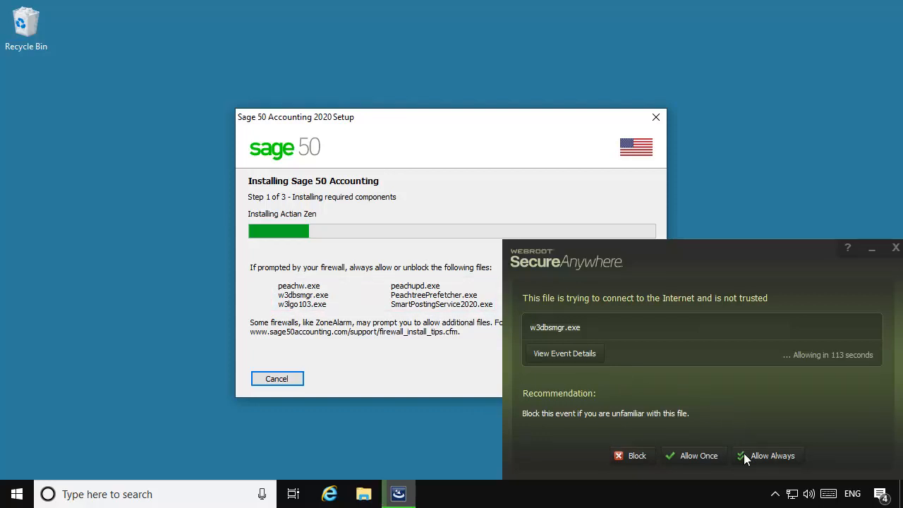
{"action": "left_click", "coordinate": [771, 454]}
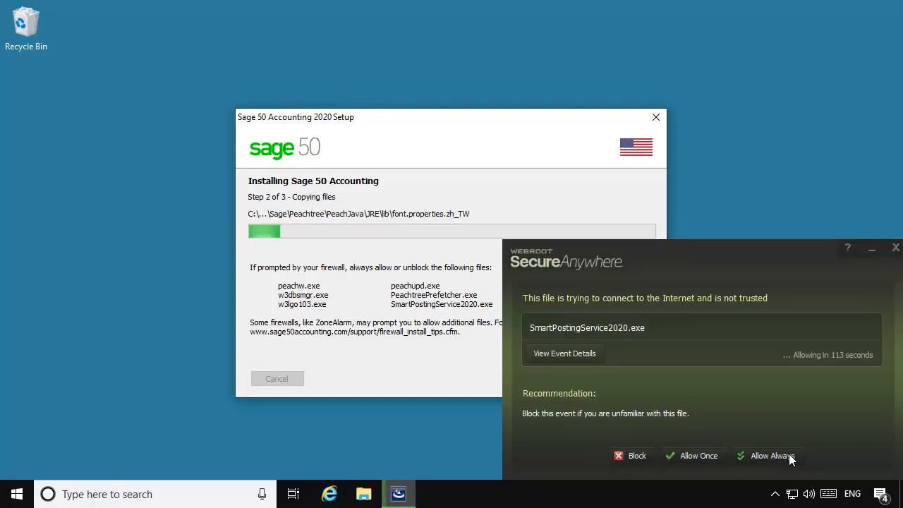
{"action": "left_click", "coordinate": [770, 454]}
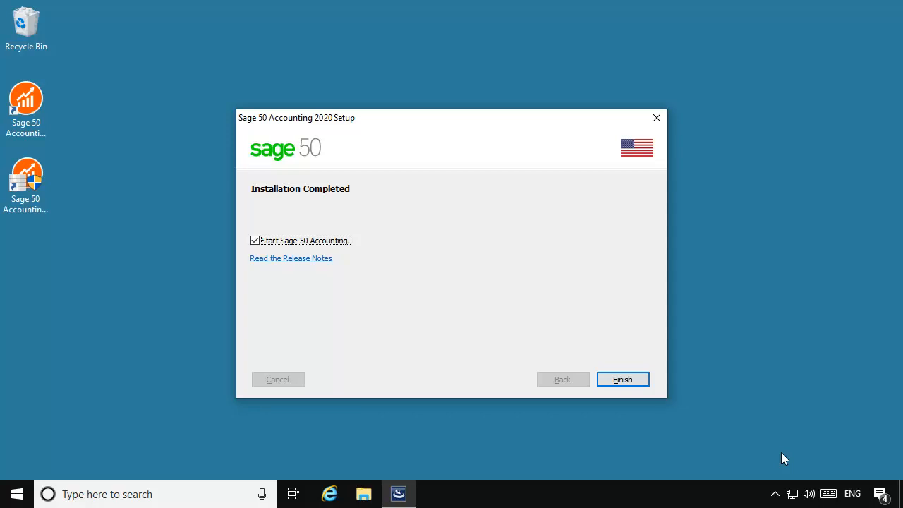
{"action": "mouse_move", "coordinate": [672, 443]}
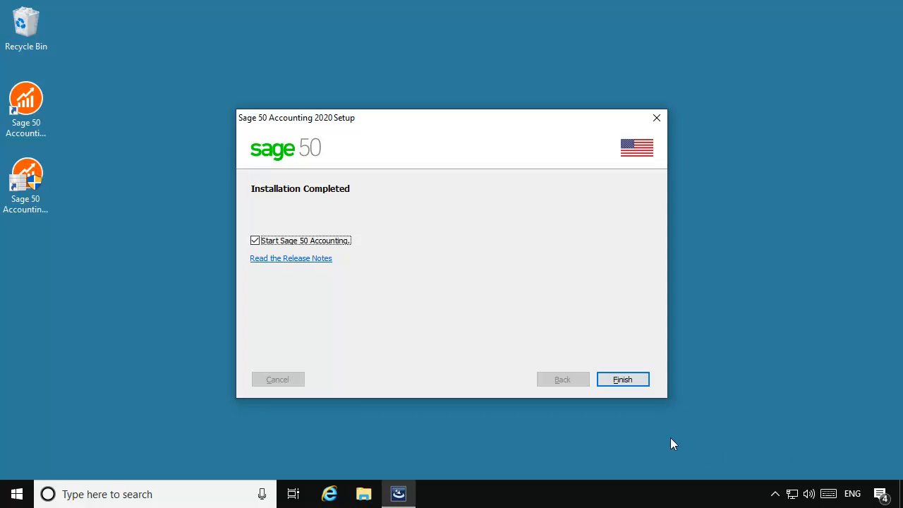
Finish setup with Start Sage 50 Accounting checked so the program launches
{"action": "left_click", "coordinate": [622, 379]}
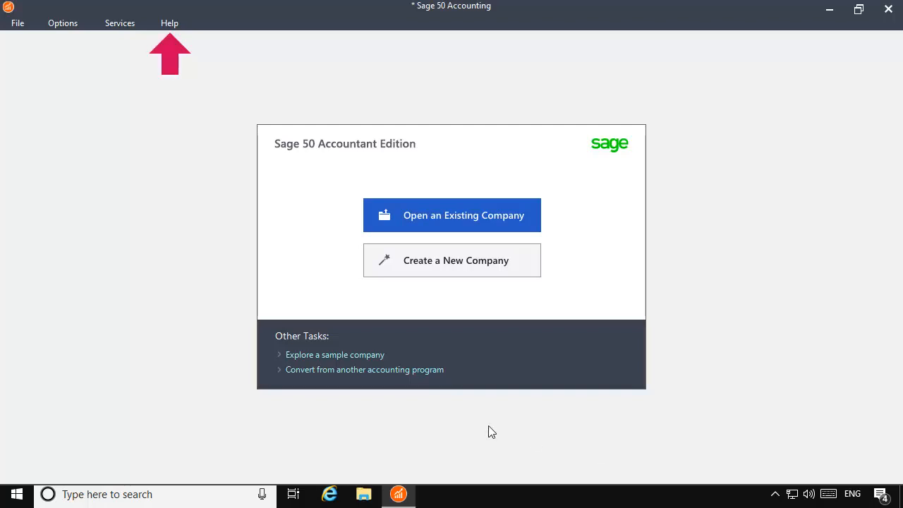
Activate the product online from Help's activation and licensing options and acknowledge the success message
{"action": "left_click", "coordinate": [170, 22]}
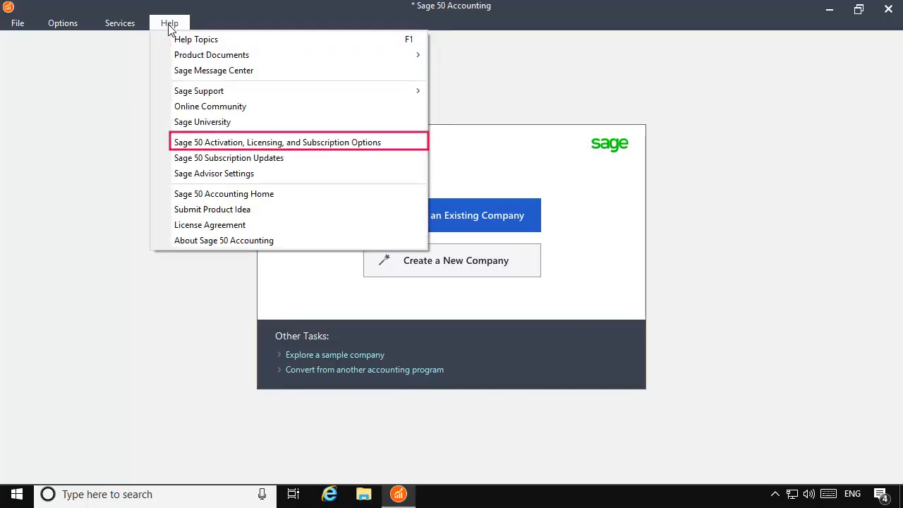
{"action": "mouse_move", "coordinate": [226, 48]}
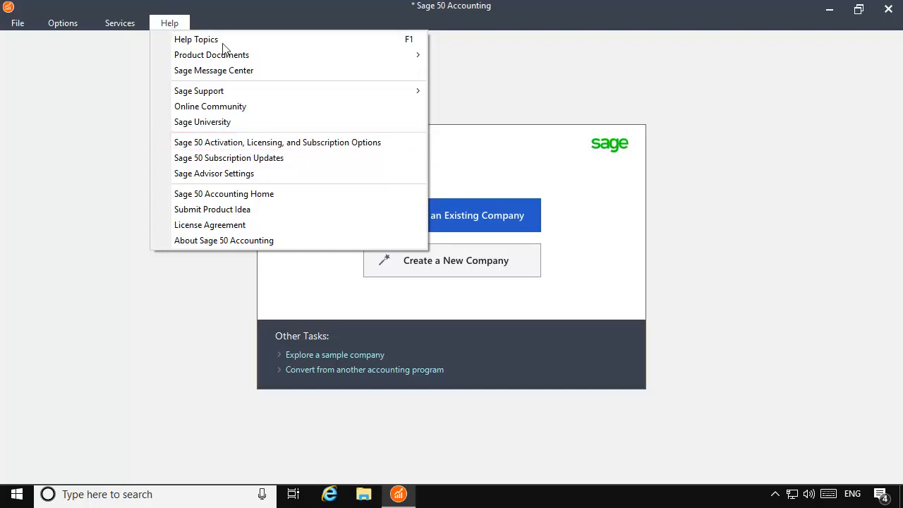
{"action": "left_click", "coordinate": [277, 141]}
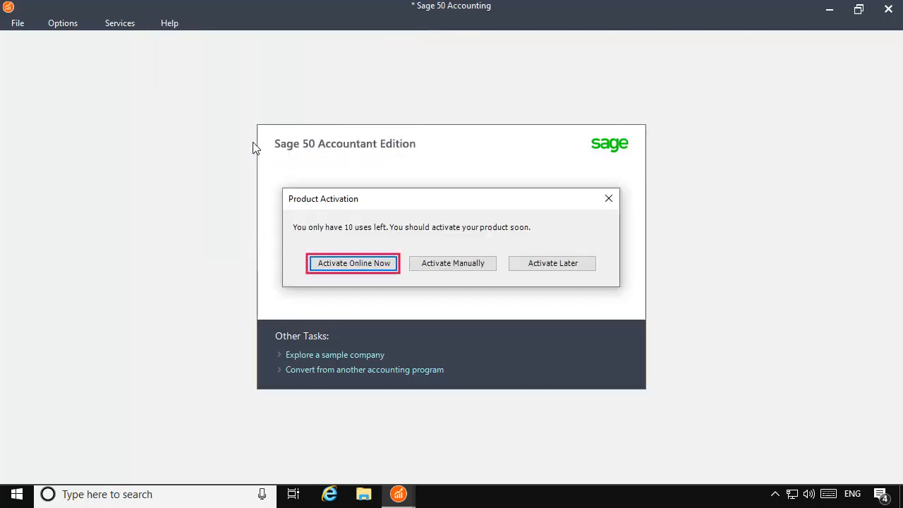
{"action": "left_click", "coordinate": [352, 264]}
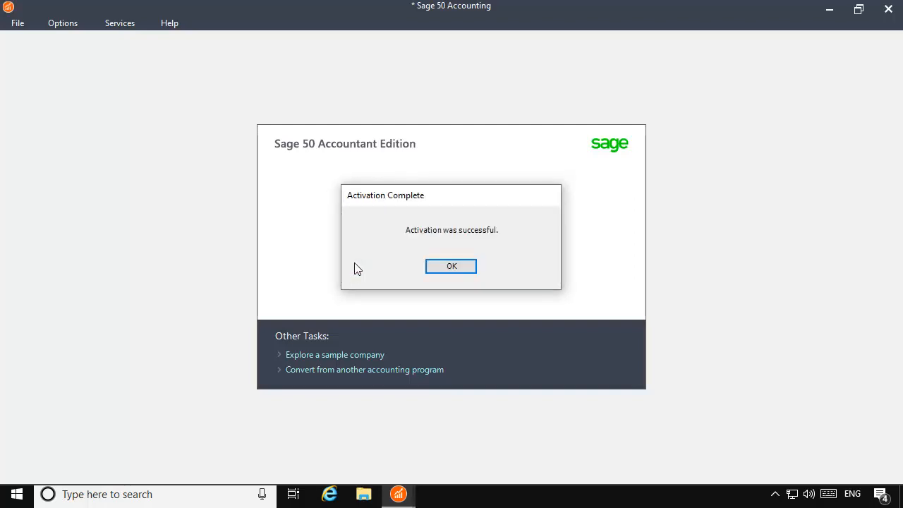
{"action": "left_click", "coordinate": [451, 265]}
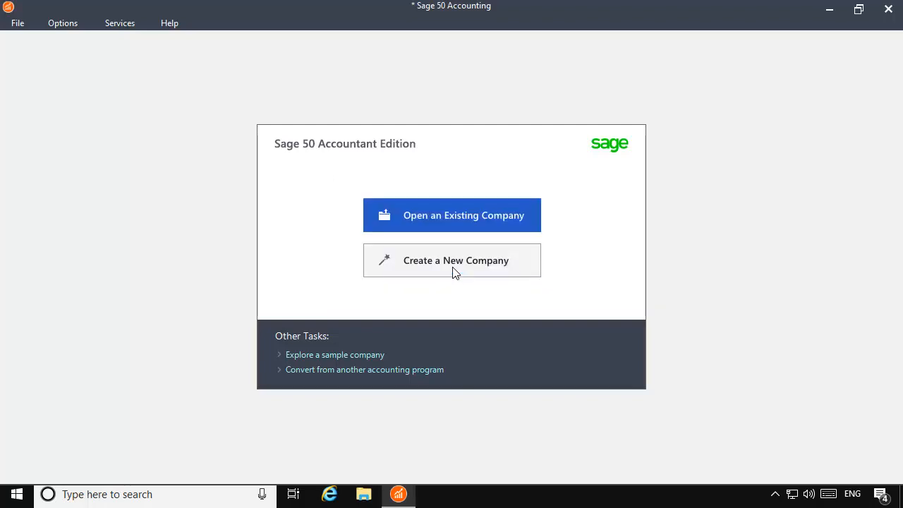
{"action": "mouse_move", "coordinate": [170, 31]}
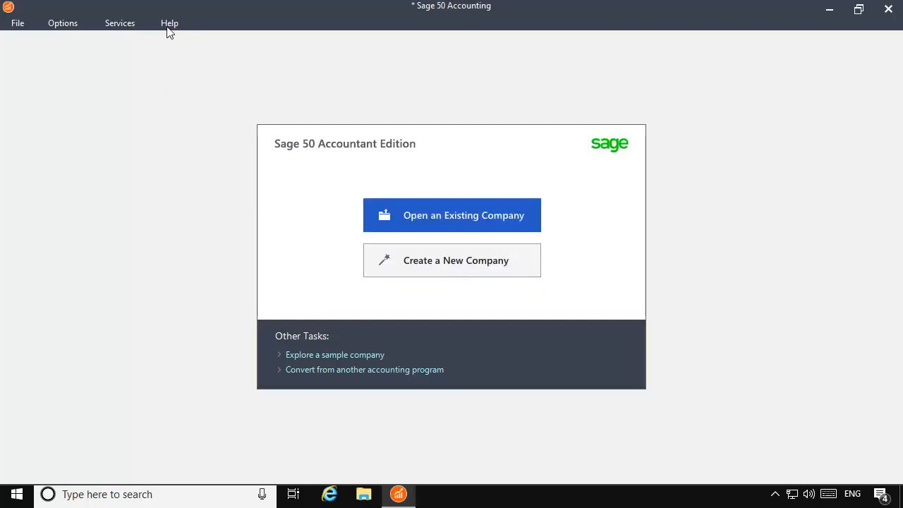
{"action": "left_click", "coordinate": [169, 22]}
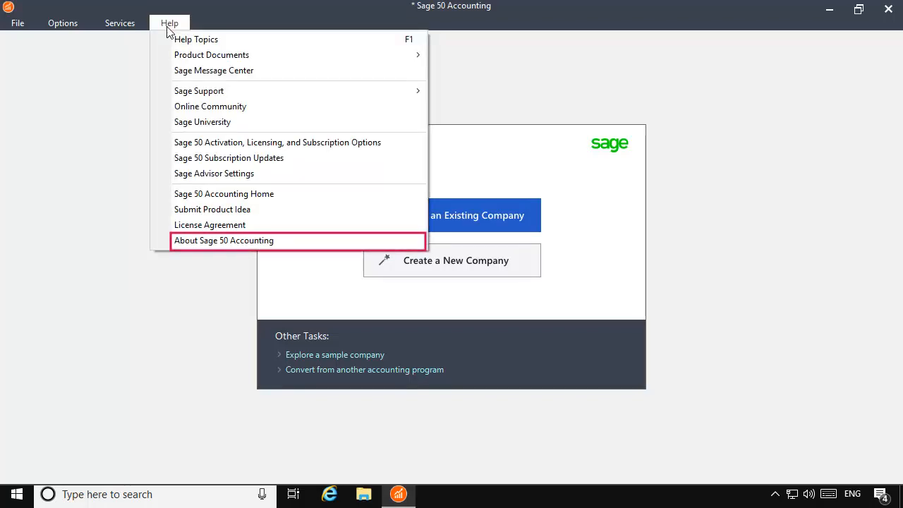
{"action": "left_click", "coordinate": [223, 240]}
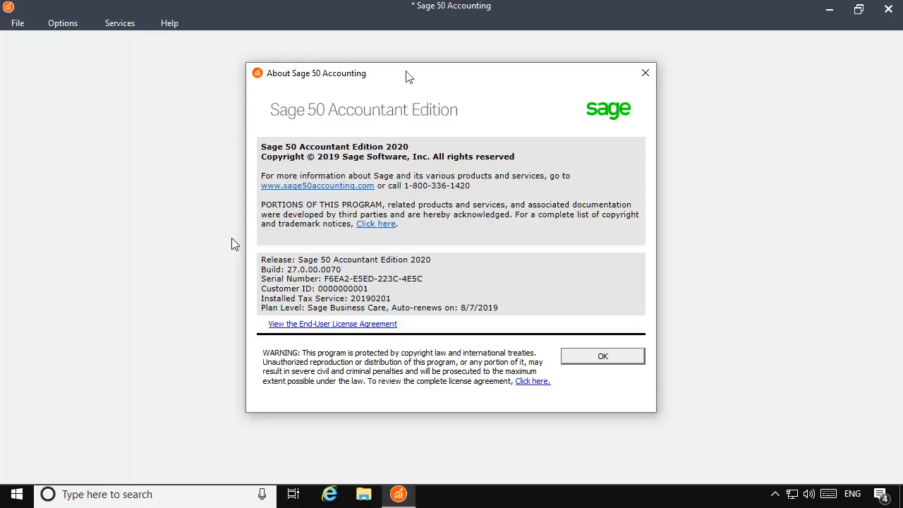
{"action": "double_click", "coordinate": [346, 259]}
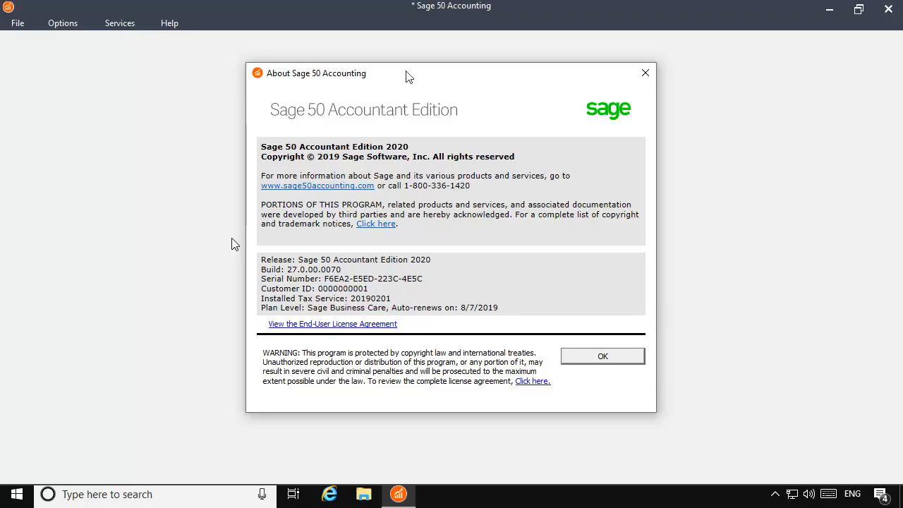
{"action": "left_click", "coordinate": [601, 356]}
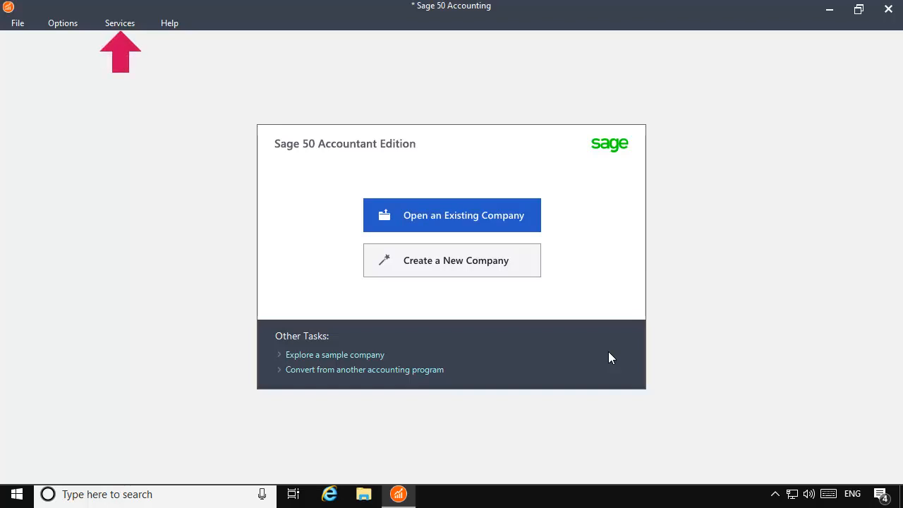
{"action": "mouse_move", "coordinate": [119, 27]}
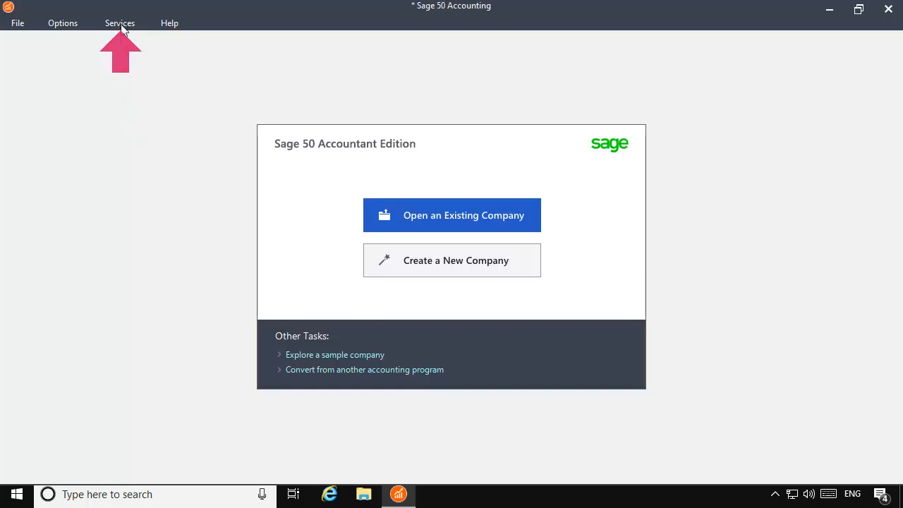
Check for available program updates through the Services online update option
{"action": "left_click", "coordinate": [118, 22]}
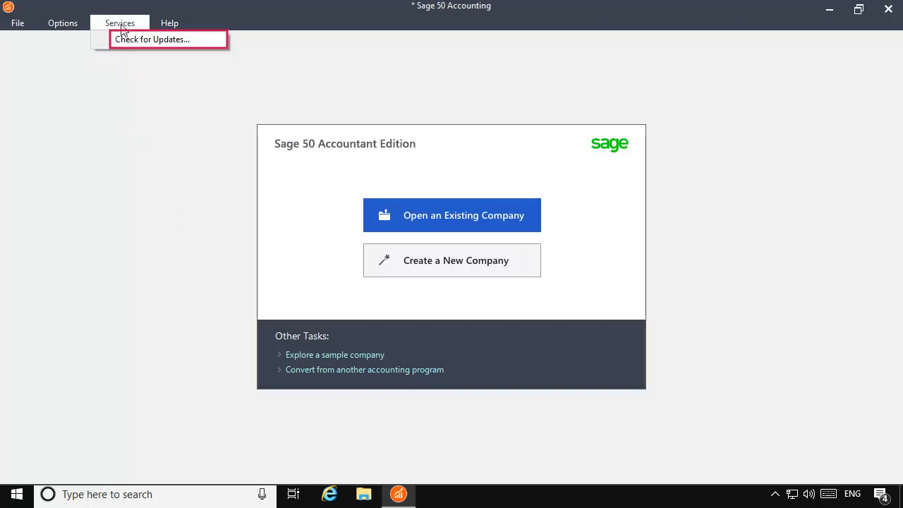
{"action": "left_click", "coordinate": [152, 40]}
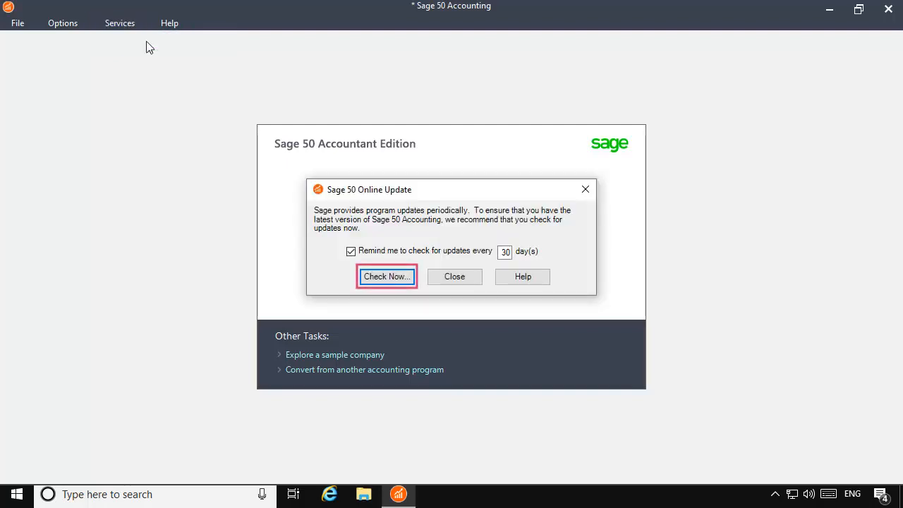
{"action": "mouse_move", "coordinate": [384, 252]}
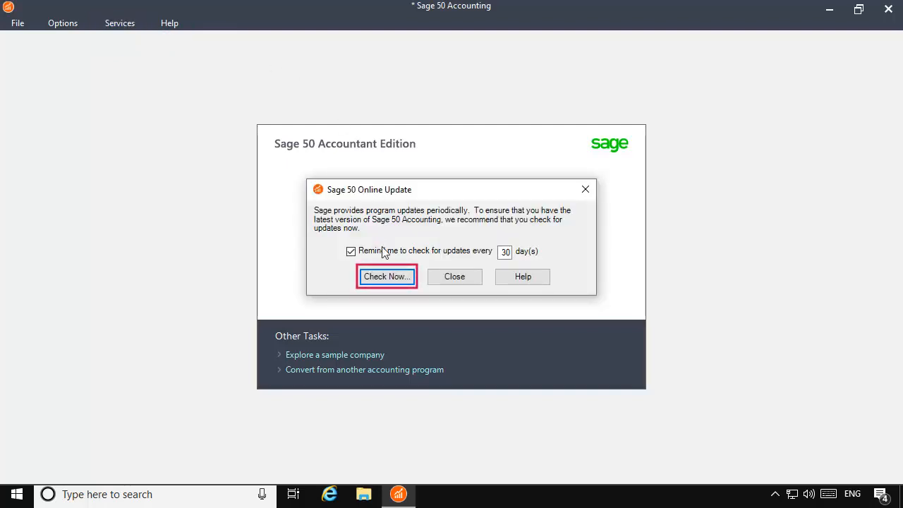
{"action": "left_click", "coordinate": [386, 275]}
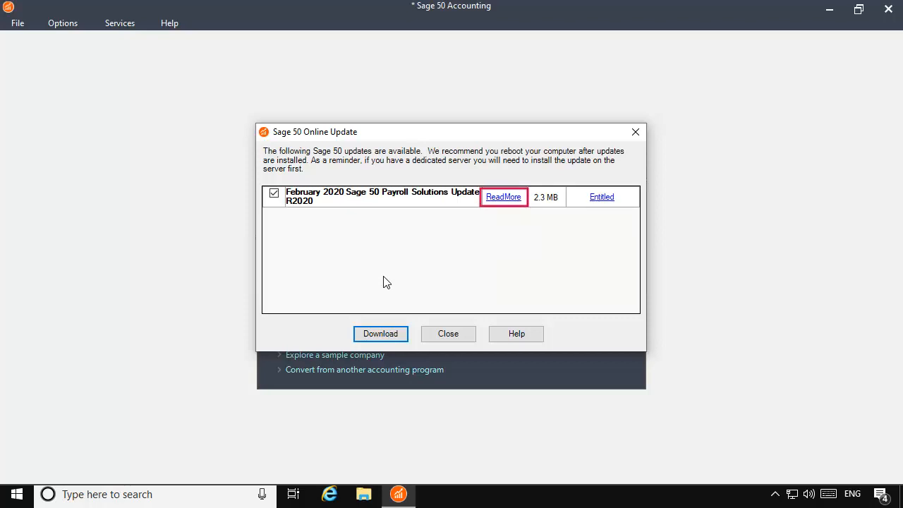
{"action": "left_click", "coordinate": [601, 198]}
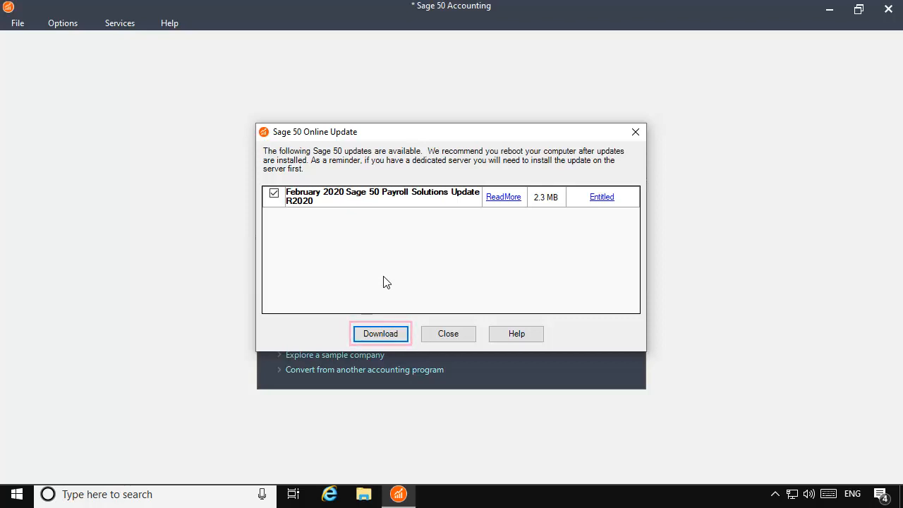
Download the February 2020 Sage 50 Payroll Solutions Update and acknowledge its completion
{"action": "left_click", "coordinate": [381, 333]}
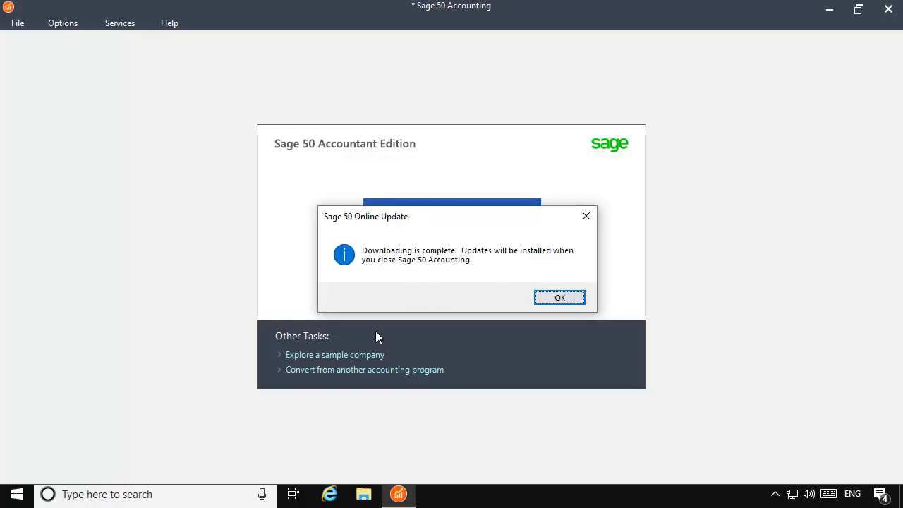
{"action": "mouse_move", "coordinate": [530, 324]}
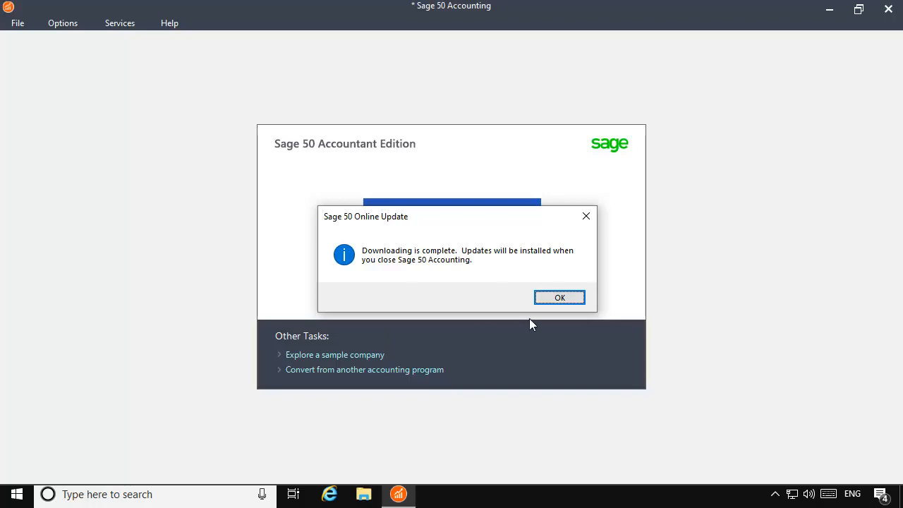
{"action": "left_click", "coordinate": [559, 296]}
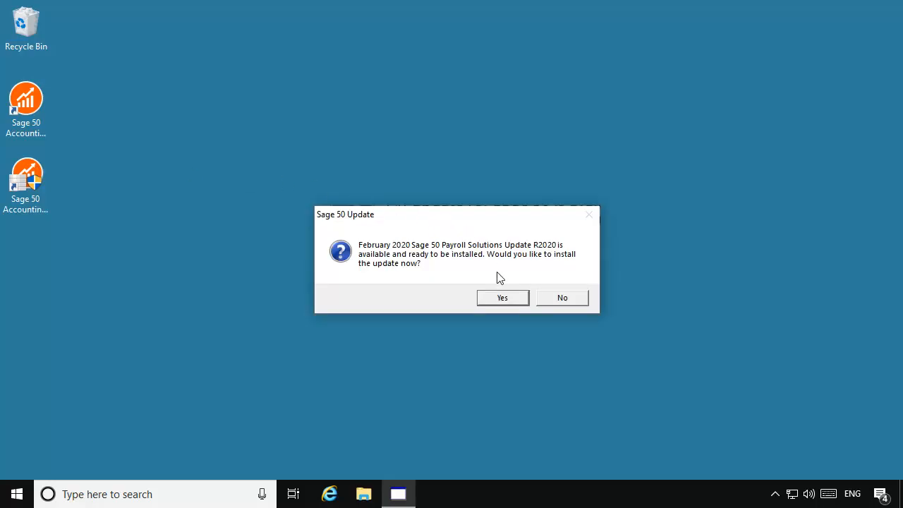
Install the February 2020 payroll update into the default program directory, accepting the license, and finish
{"action": "left_click", "coordinate": [502, 296]}
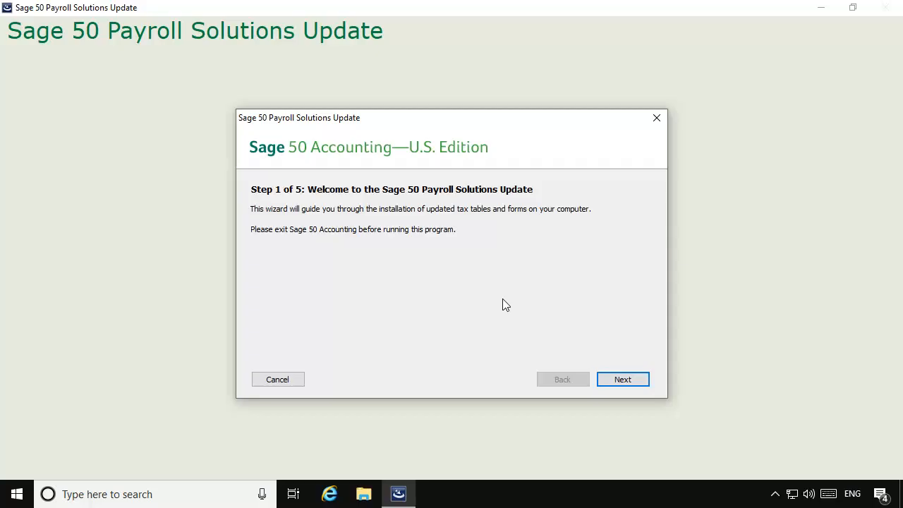
{"action": "mouse_move", "coordinate": [623, 380]}
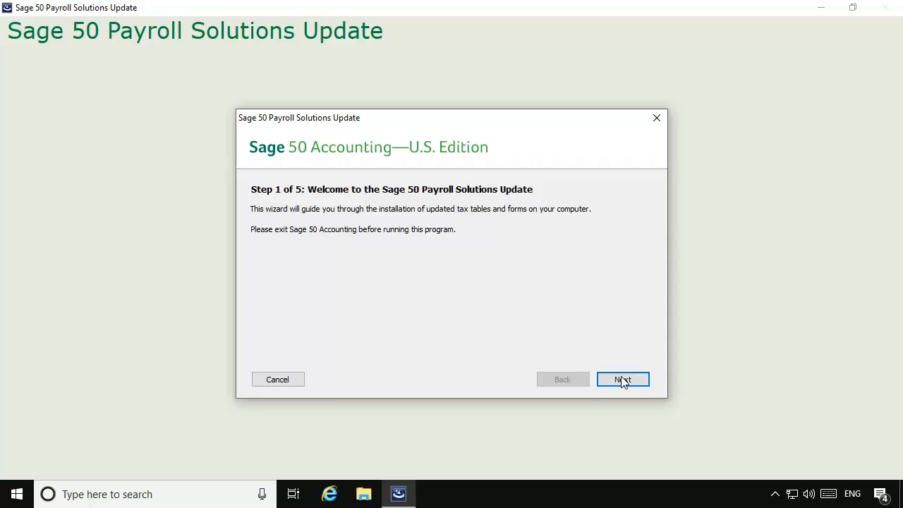
{"action": "left_click", "coordinate": [623, 378]}
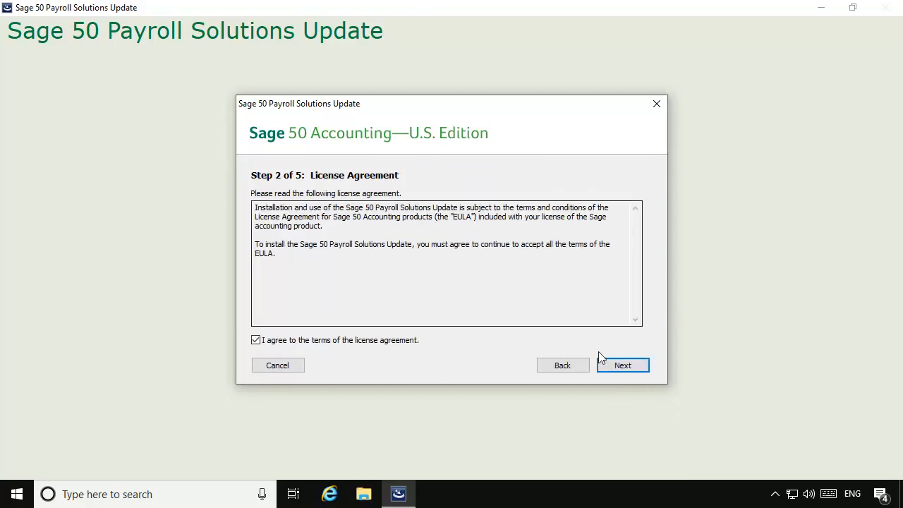
{"action": "left_click", "coordinate": [622, 364]}
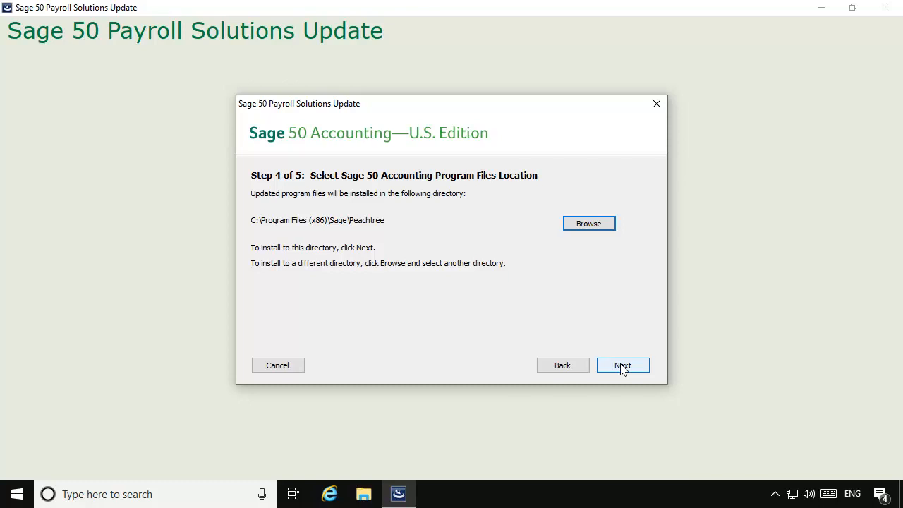
{"action": "left_click", "coordinate": [622, 364]}
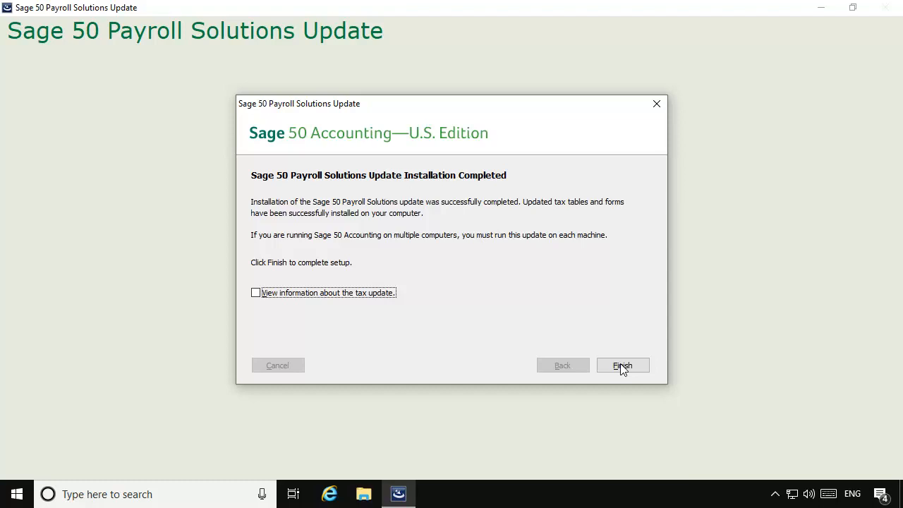
{"action": "left_click", "coordinate": [622, 365]}
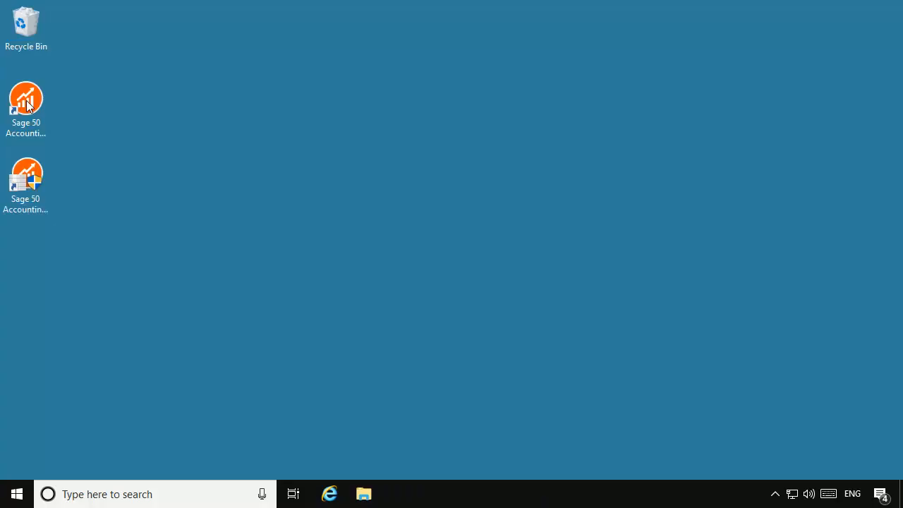
Relaunch Sage 50, review the About Sage 50 Accounting version details, and close them
{"action": "double_click", "coordinate": [26, 106]}
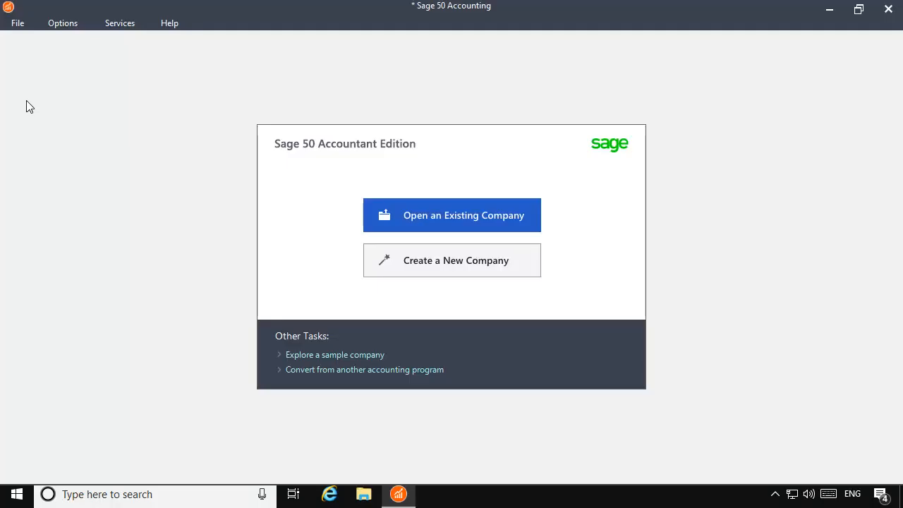
{"action": "left_click", "coordinate": [169, 23]}
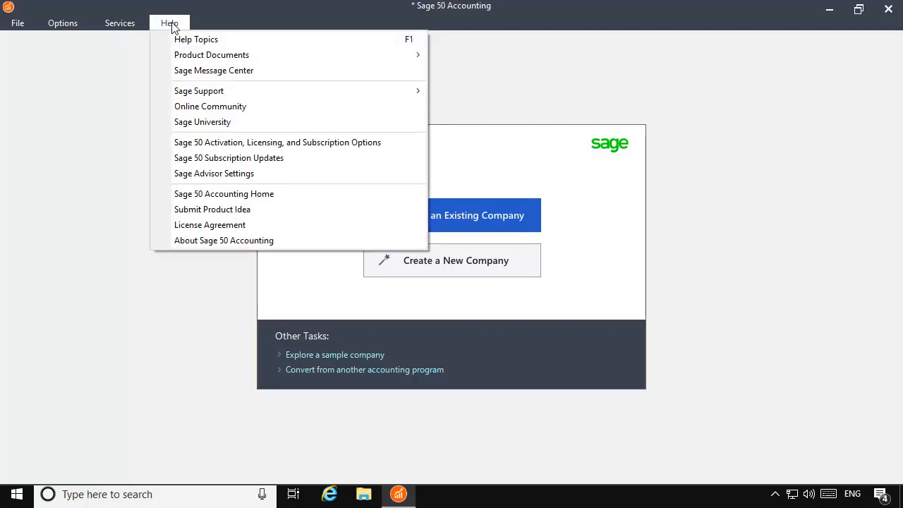
{"action": "left_click", "coordinate": [222, 239]}
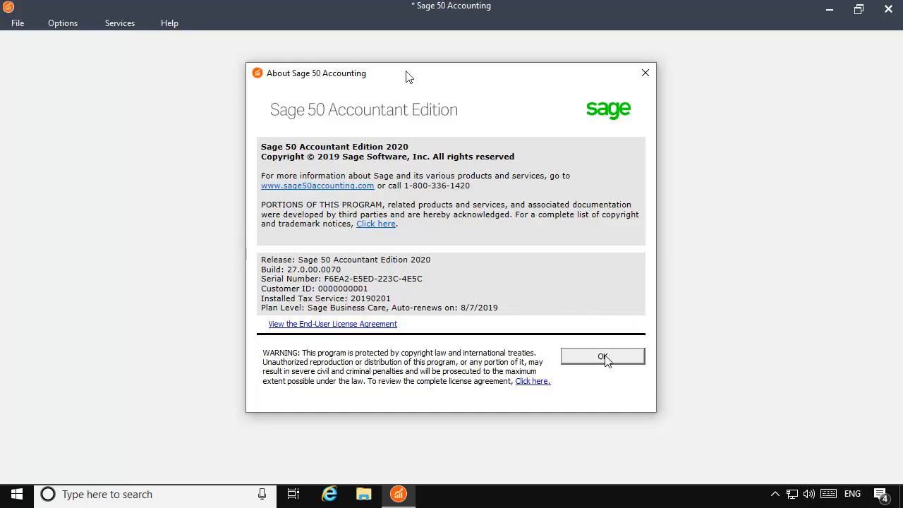
{"action": "left_click", "coordinate": [603, 356]}
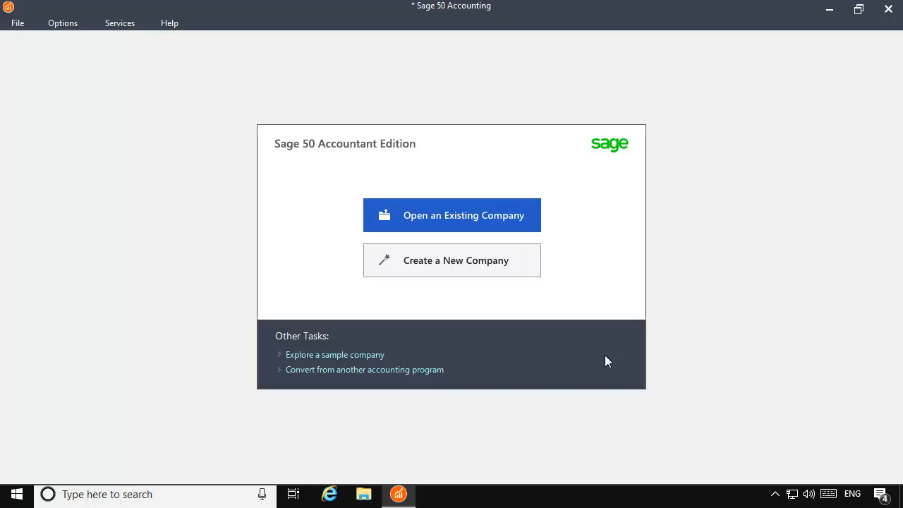
{"action": "mouse_move", "coordinate": [509, 340]}
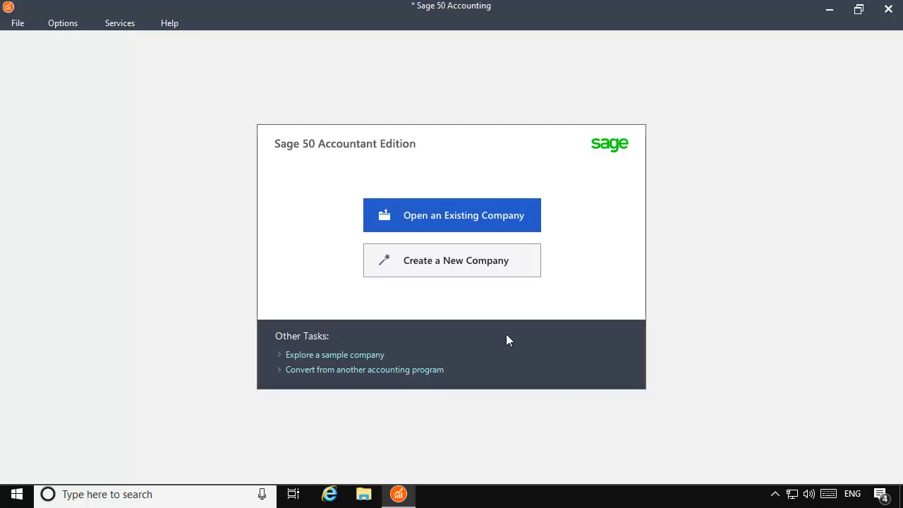
Open the existing company ABC Garden and Landscape from the start window
{"action": "left_click", "coordinate": [451, 215]}
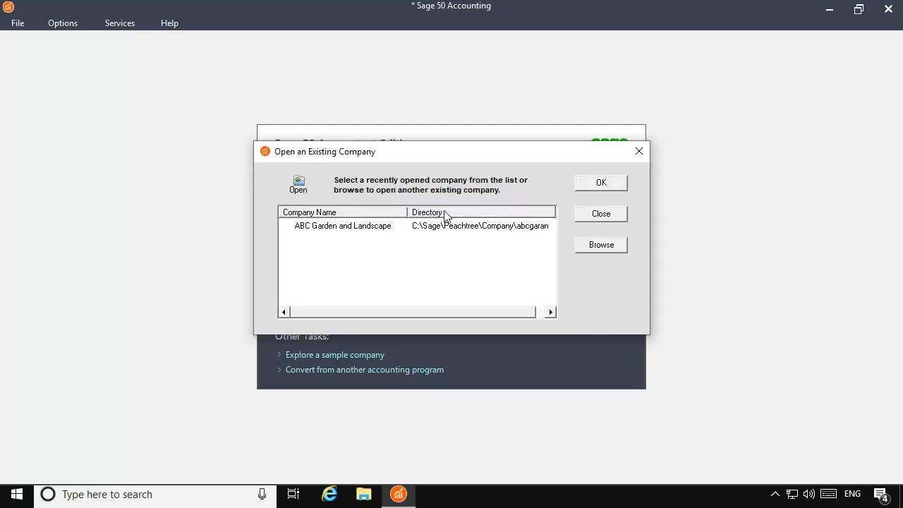
{"action": "left_click", "coordinate": [416, 225]}
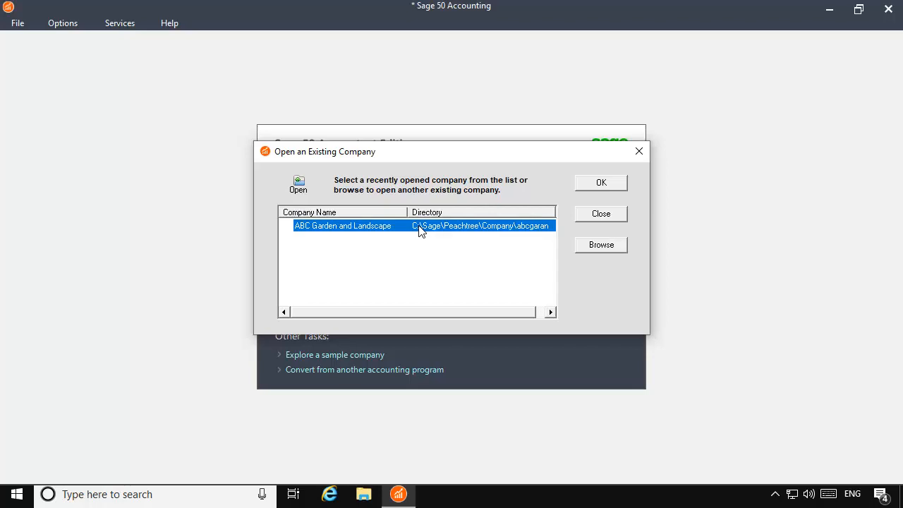
{"action": "mouse_move", "coordinate": [598, 184]}
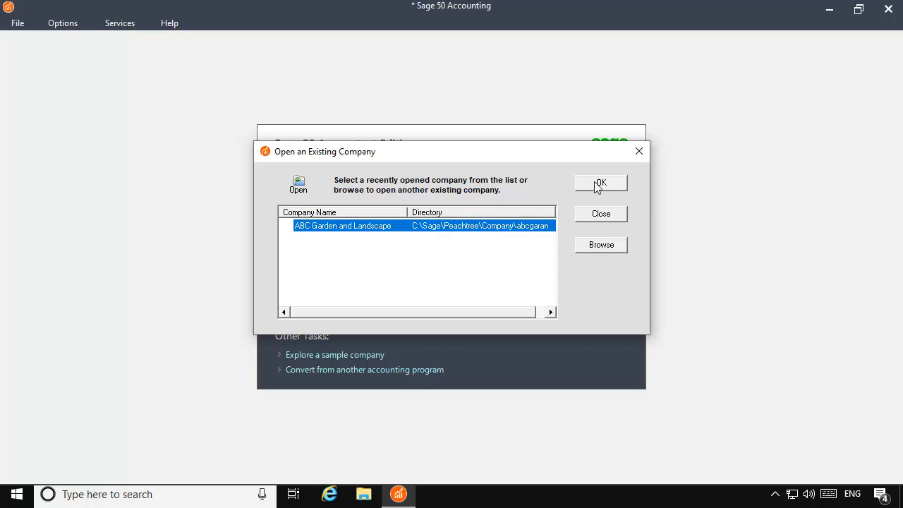
{"action": "left_click", "coordinate": [601, 183]}
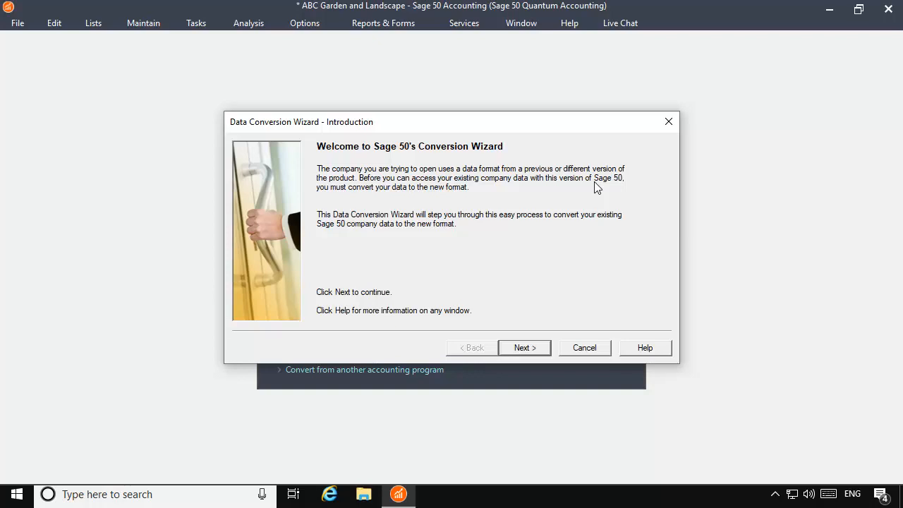
Advance the Data Conversion Wizard to the backup step, confirming the company and keeping SmartPosting on
{"action": "left_click", "coordinate": [524, 347]}
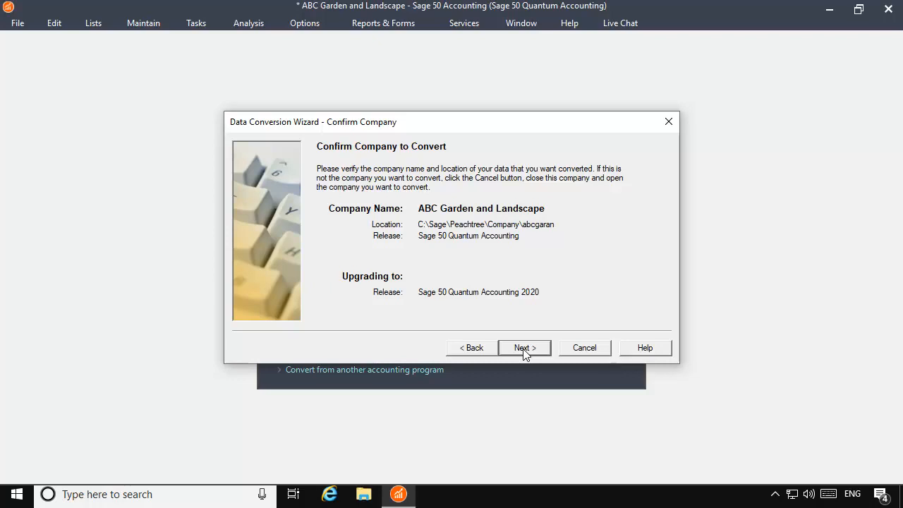
{"action": "left_click", "coordinate": [525, 347]}
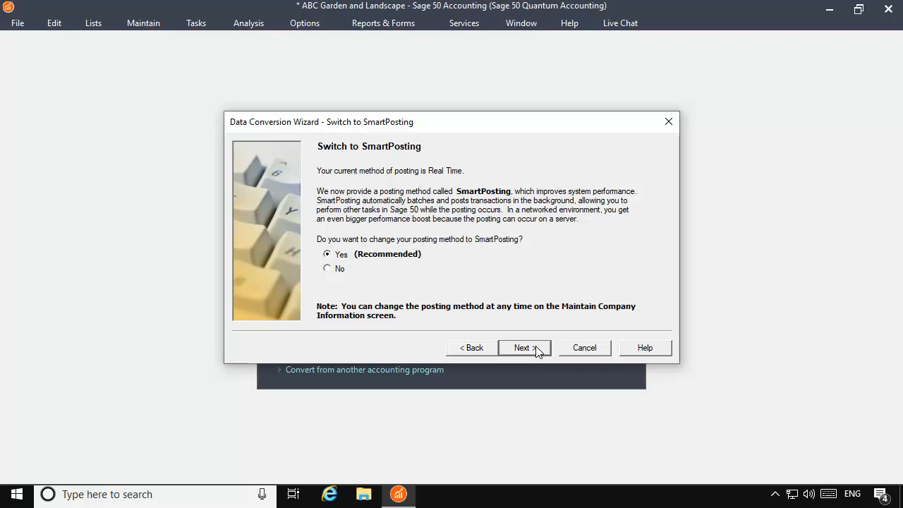
{"action": "left_click", "coordinate": [524, 347]}
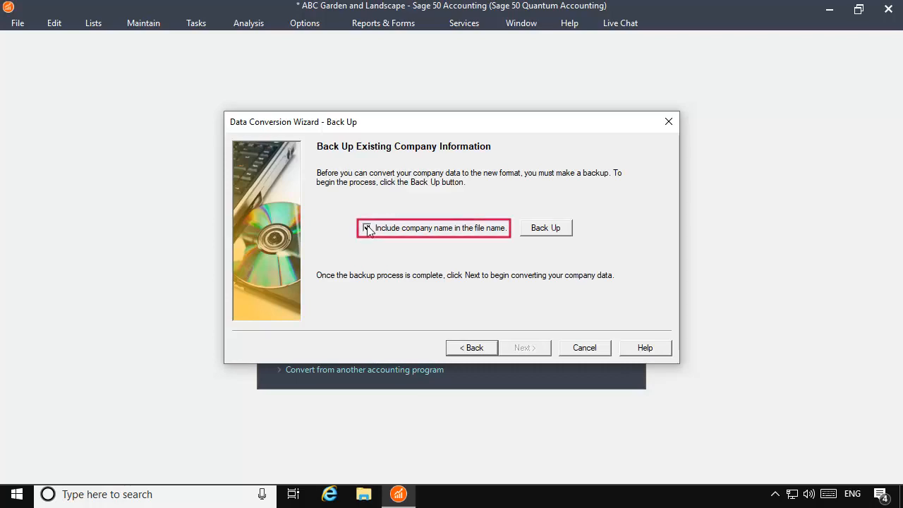
Back up ABC Garden and Landscape with the company name included in the backup file name
{"action": "left_click", "coordinate": [367, 227]}
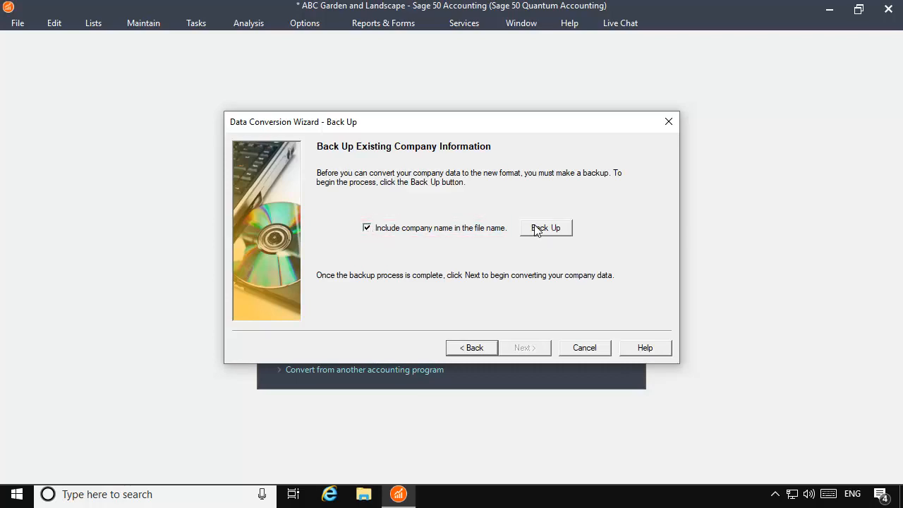
{"action": "left_click", "coordinate": [545, 227]}
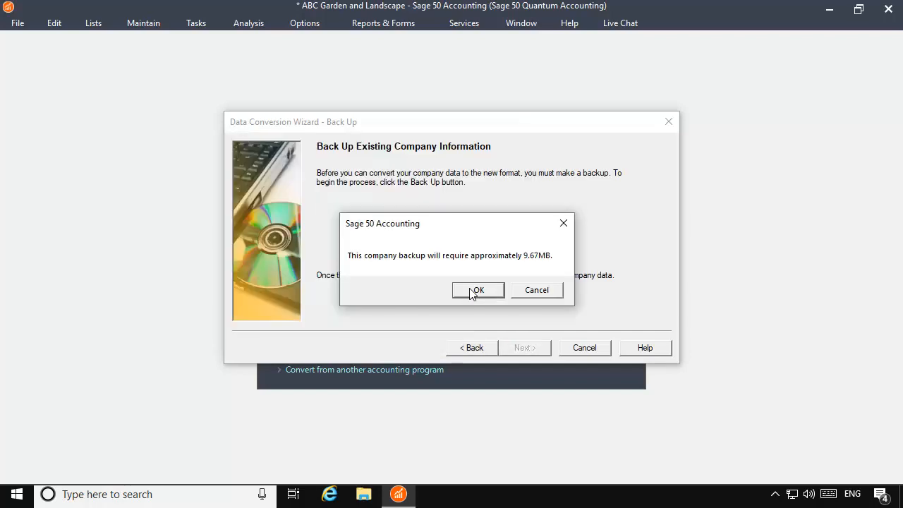
{"action": "left_click", "coordinate": [476, 291]}
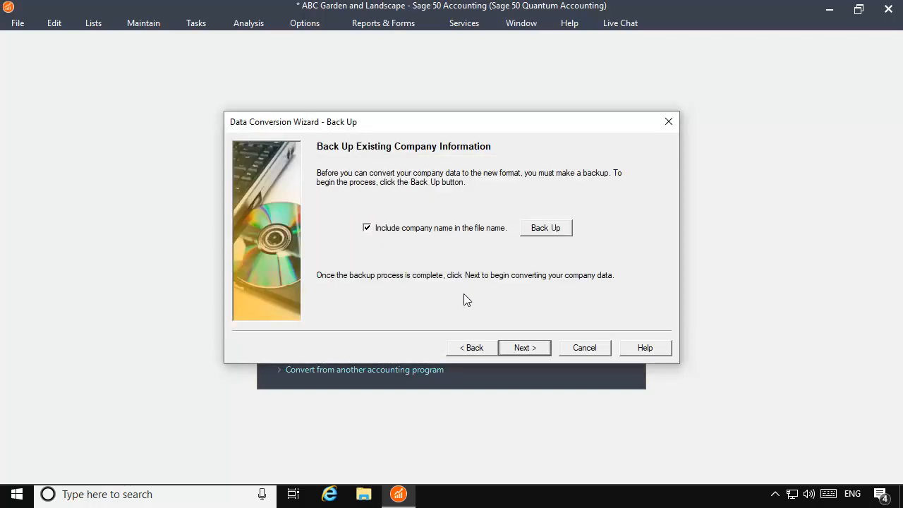
{"action": "mouse_move", "coordinate": [514, 340]}
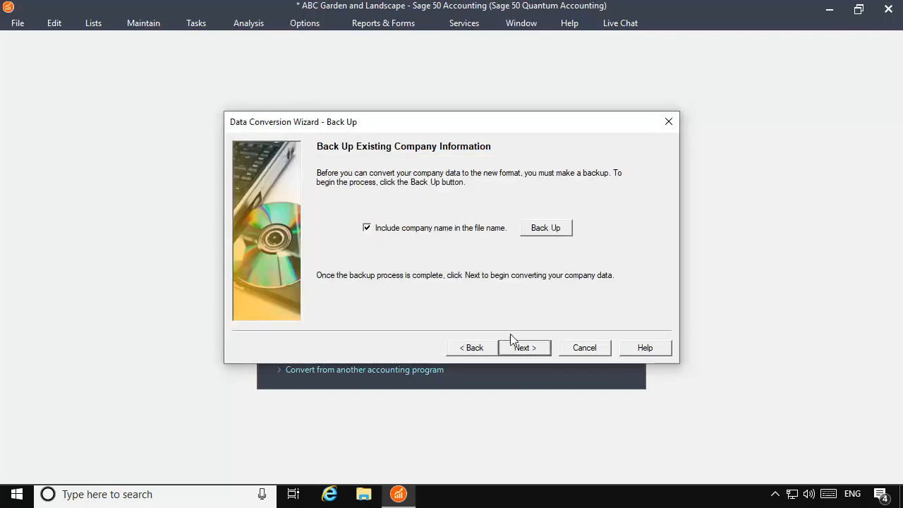
Convert the company data to the 2020 format and finish to open the company
{"action": "left_click", "coordinate": [524, 347]}
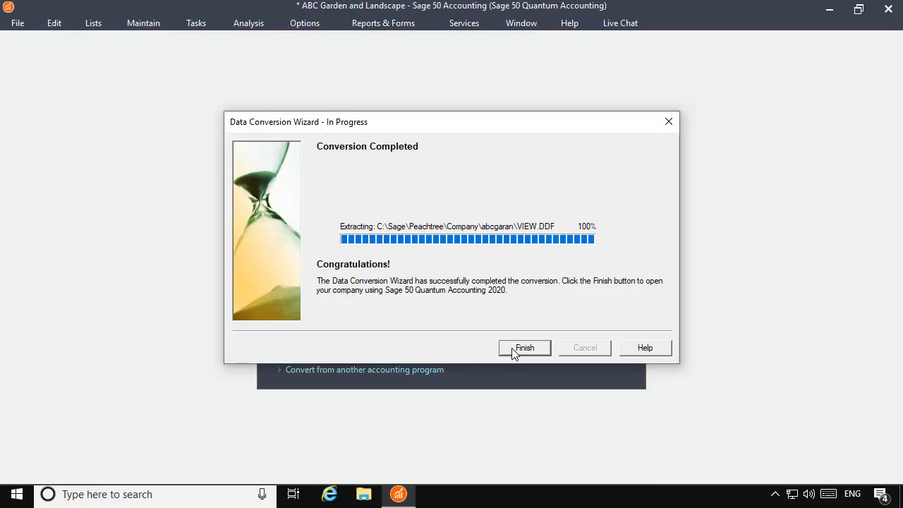
{"action": "left_click", "coordinate": [525, 347]}
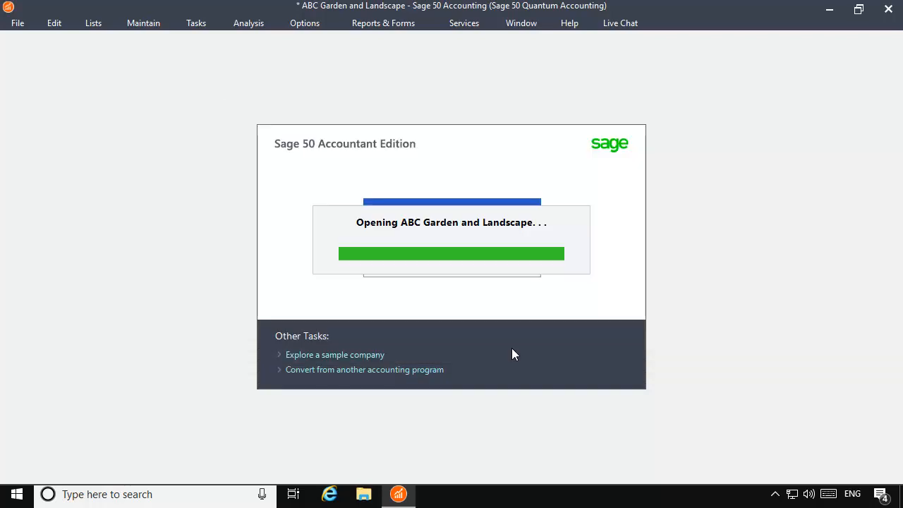